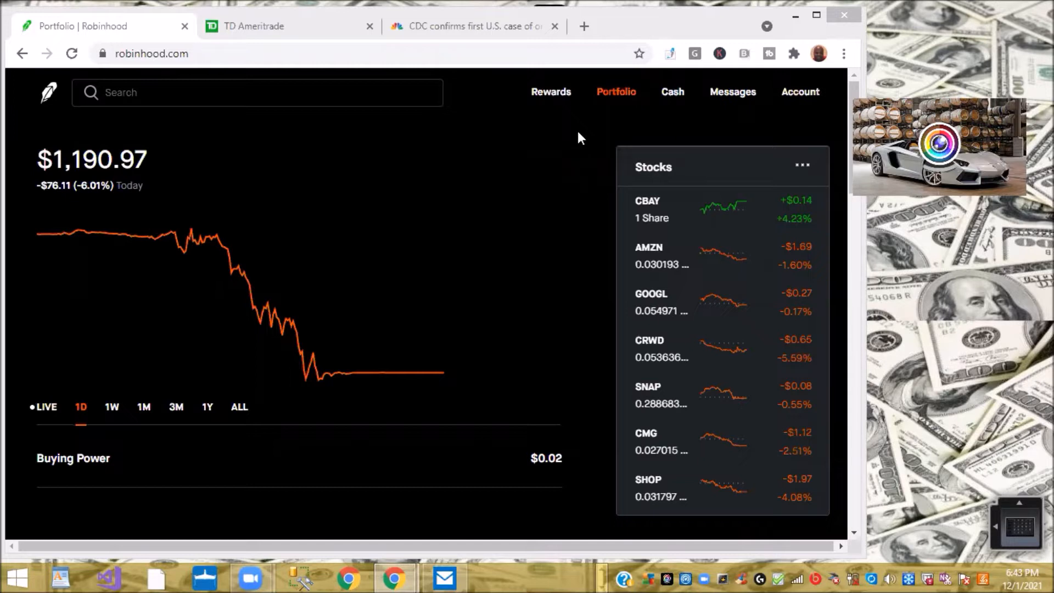
mouse_move(236, 168)
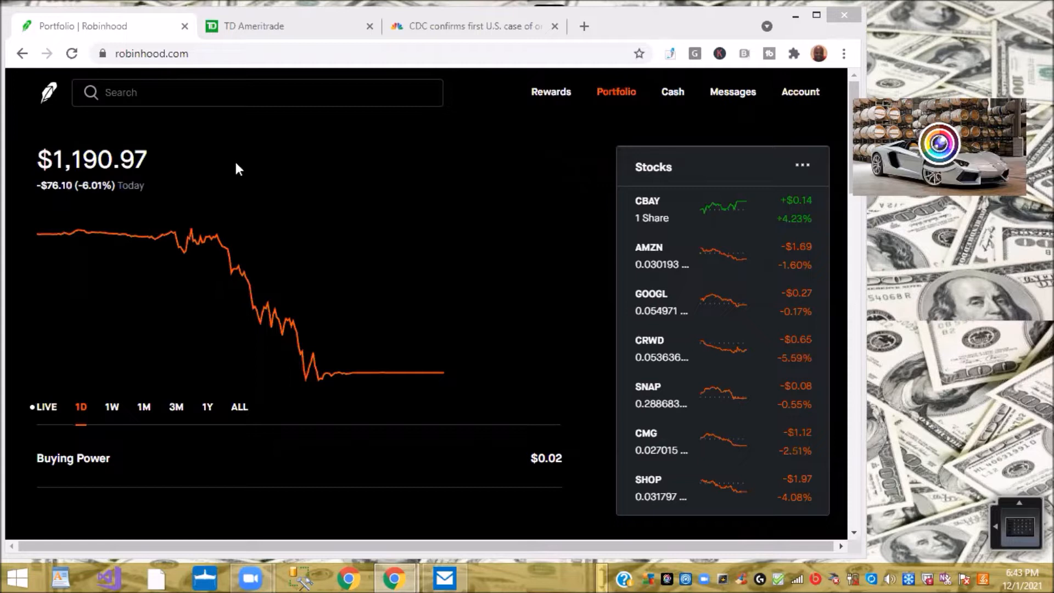
mouse_move(84, 201)
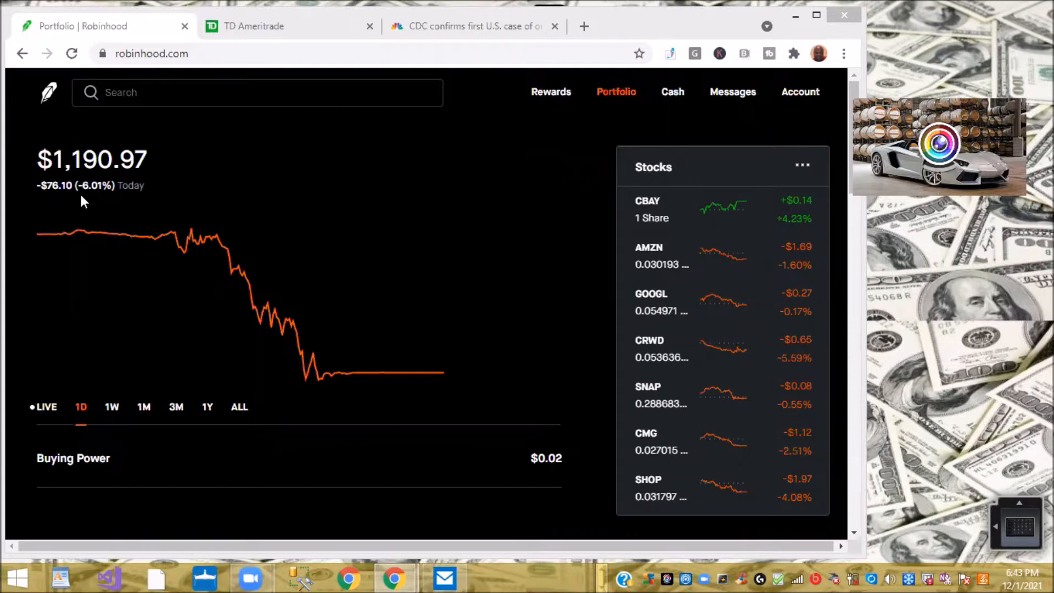
mouse_move(116, 203)
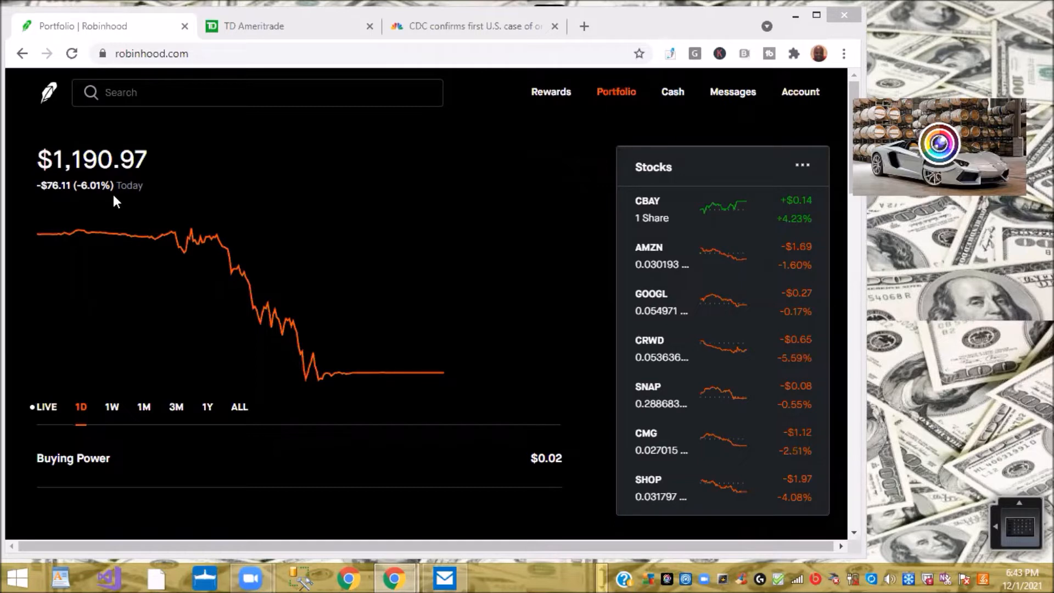
mouse_move(506, 212)
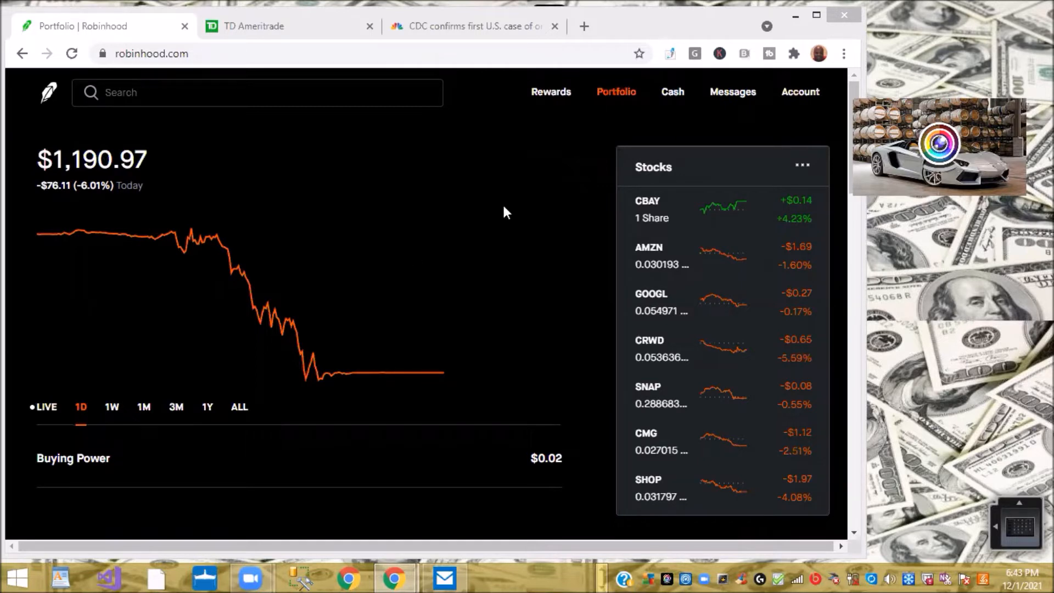
mouse_move(506, 201)
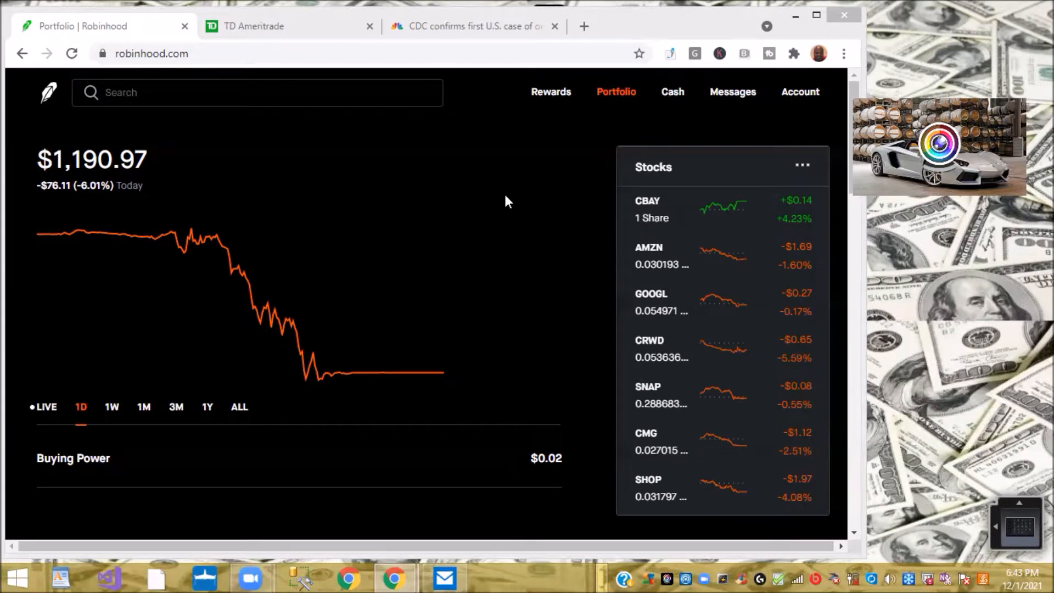
mouse_move(517, 132)
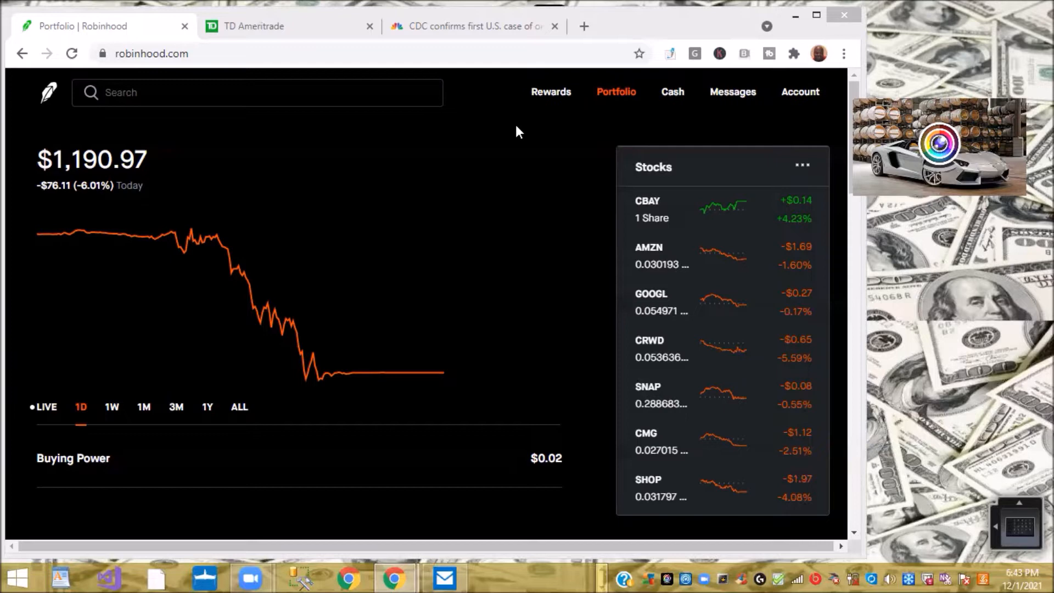
Step: Read the CNBC omicron article's key points on its South African origin and pending vaccine studies
left_click(470, 26)
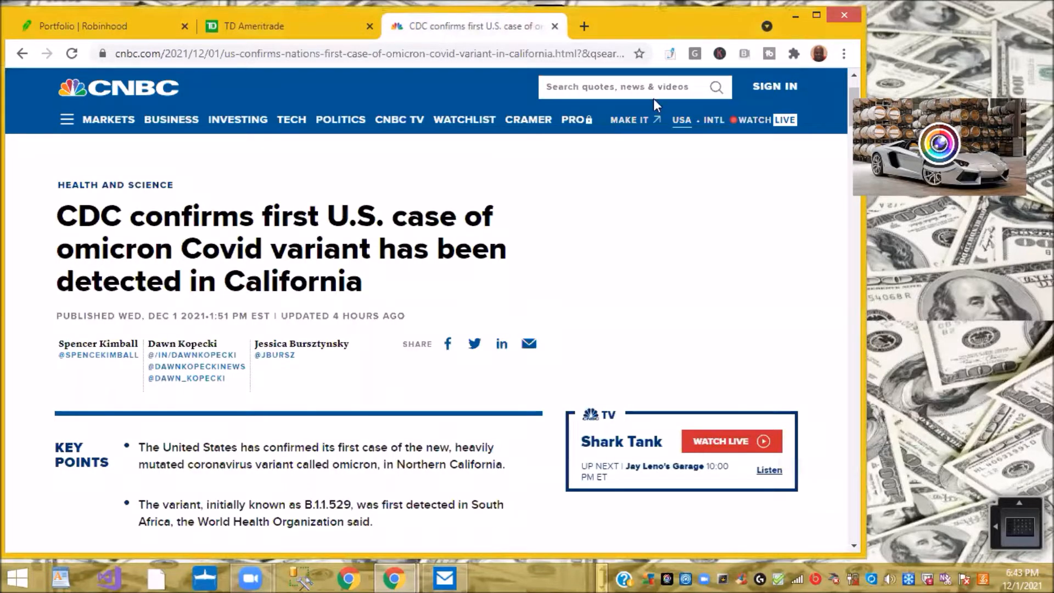
mouse_move(293, 270)
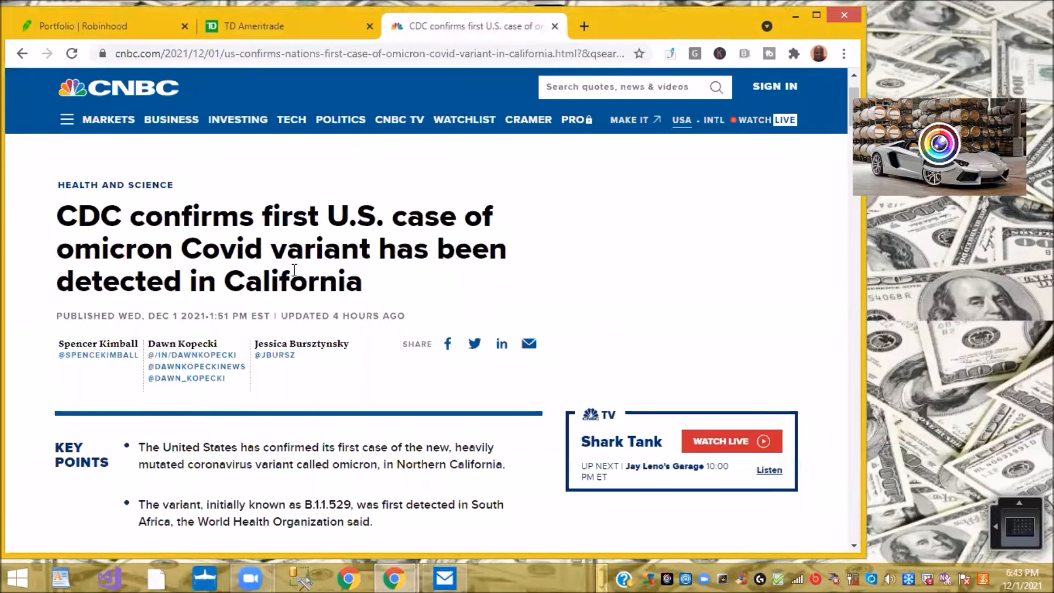
mouse_move(473, 293)
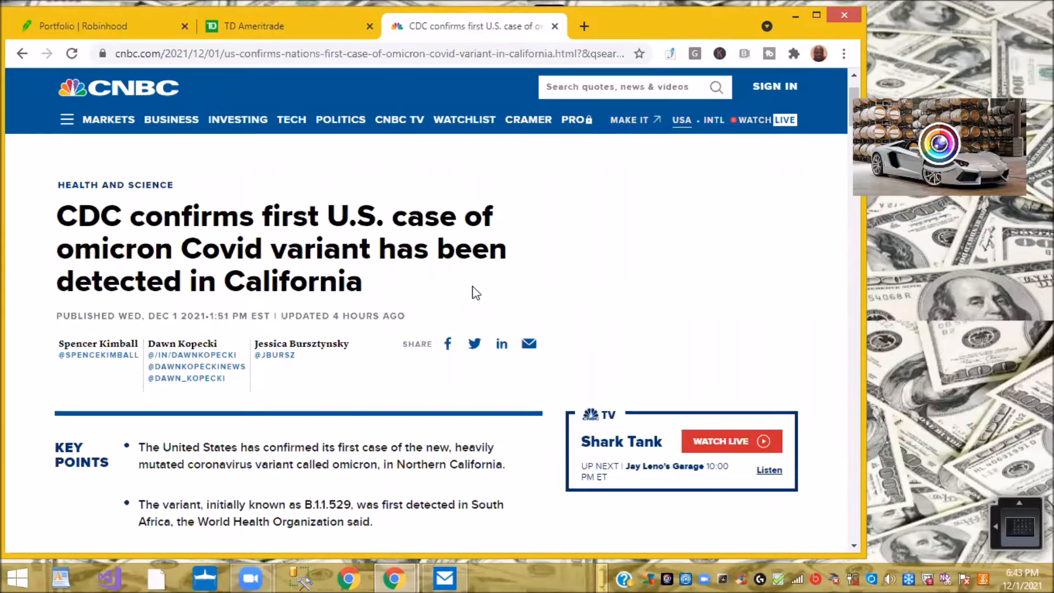
scroll("down", 3)
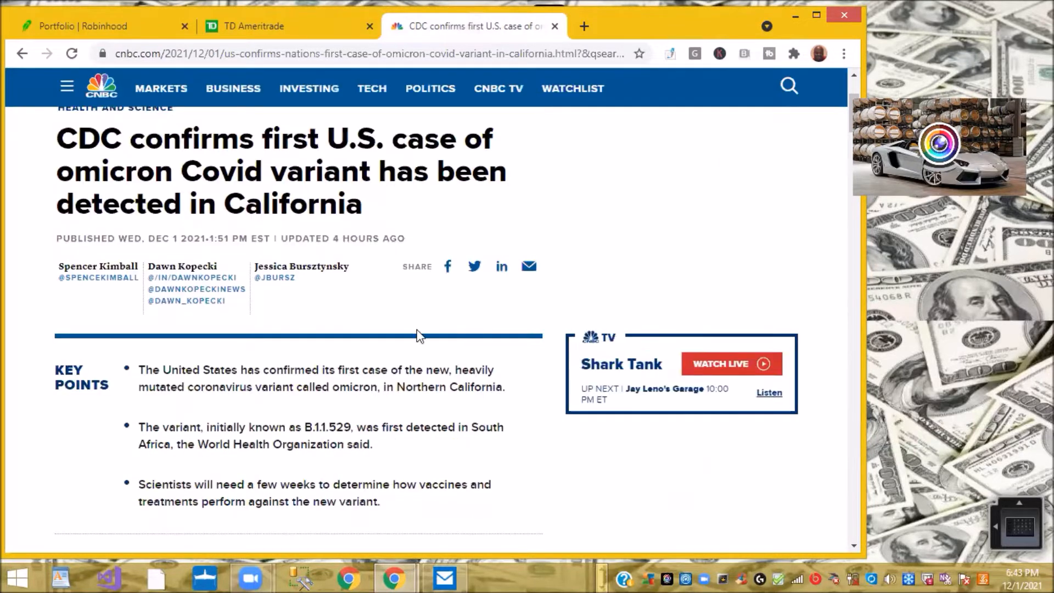
scroll("down", 3)
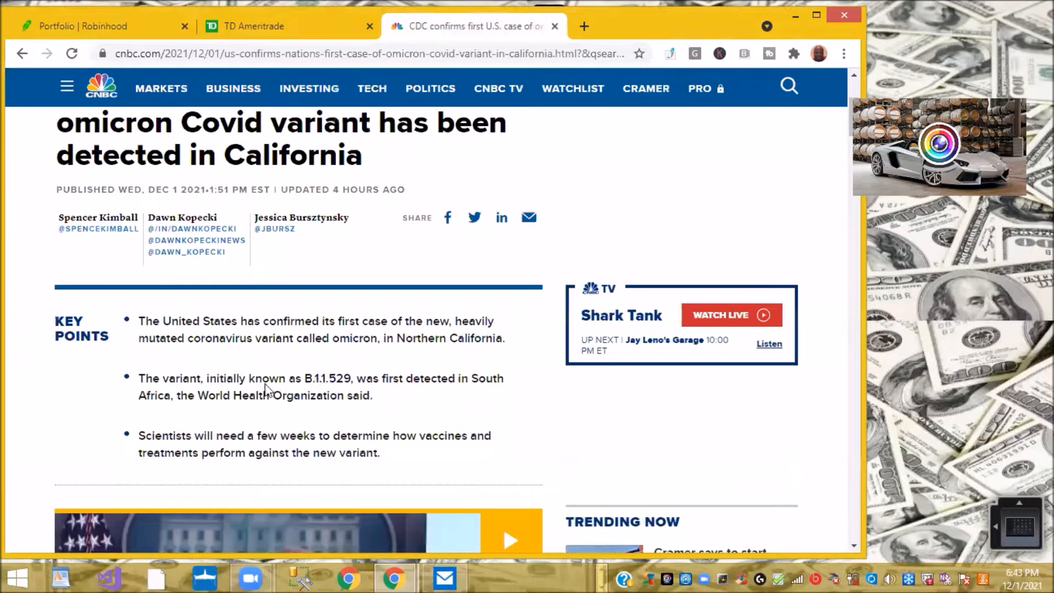
scroll("up", 3)
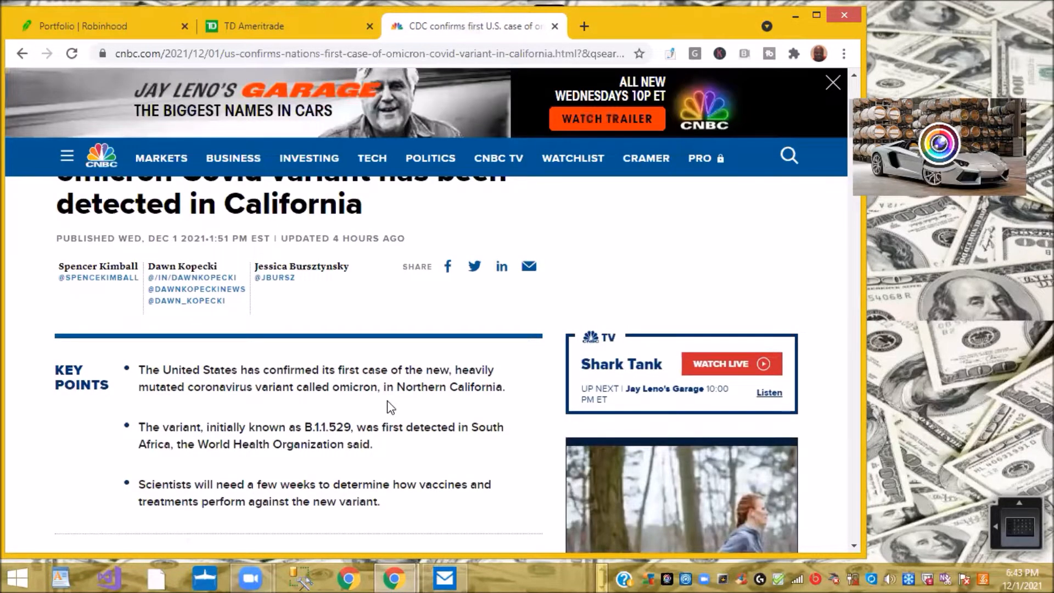
mouse_move(427, 407)
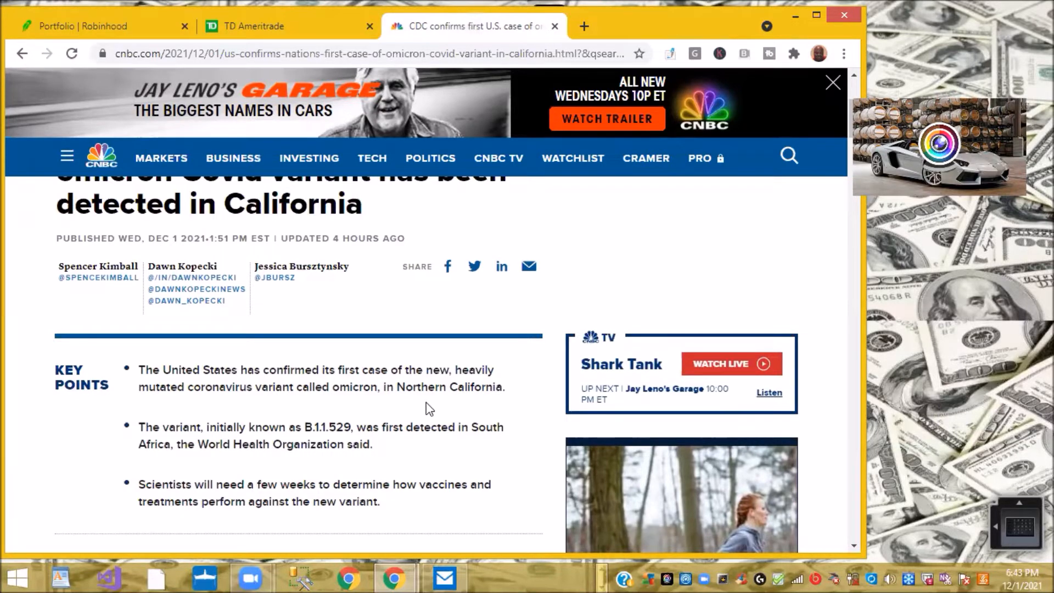
mouse_move(266, 403)
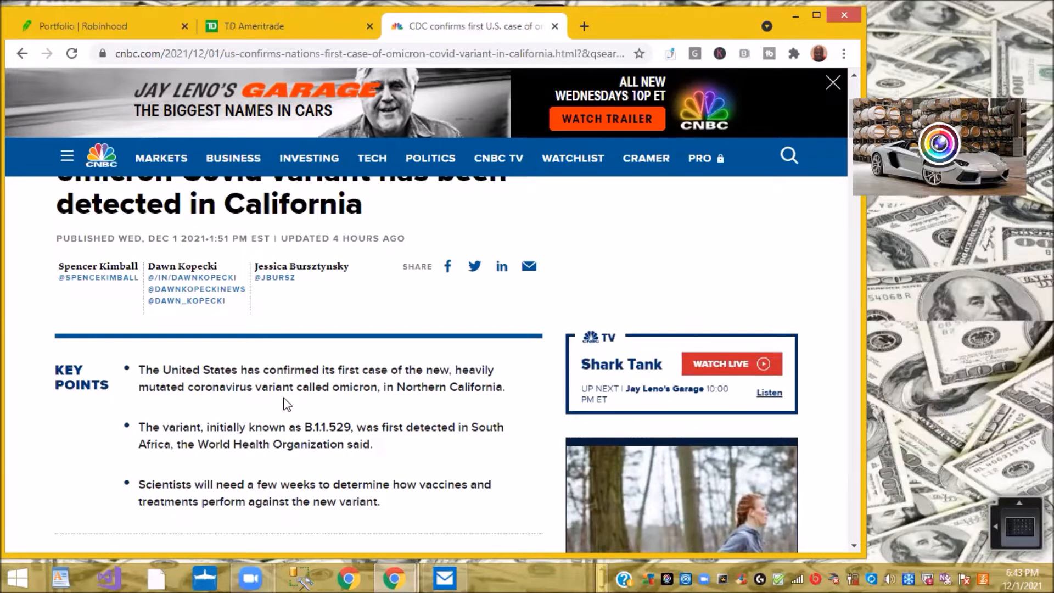
scroll("up", 3)
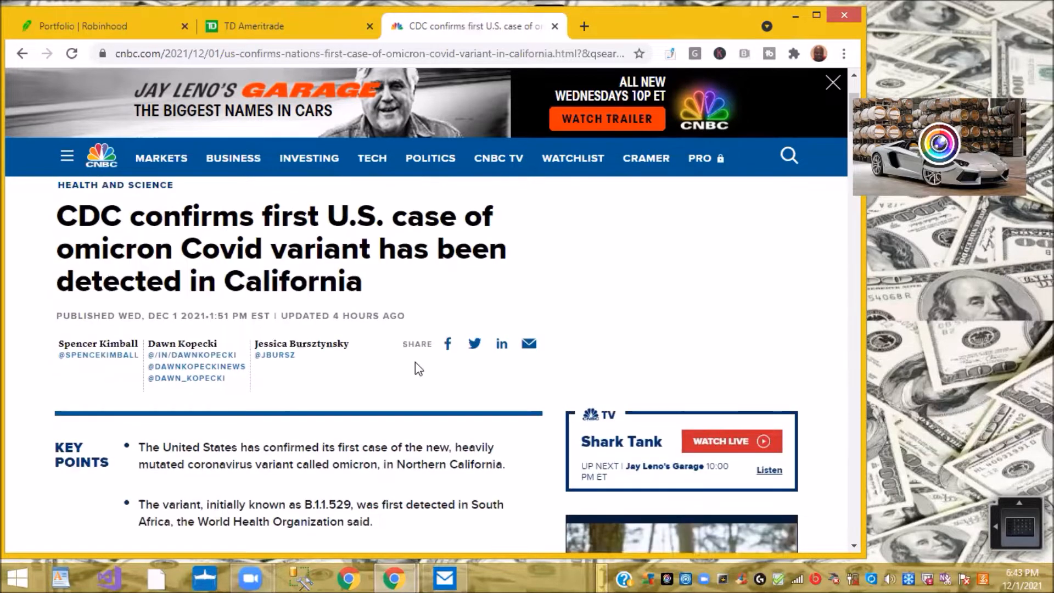
mouse_move(462, 279)
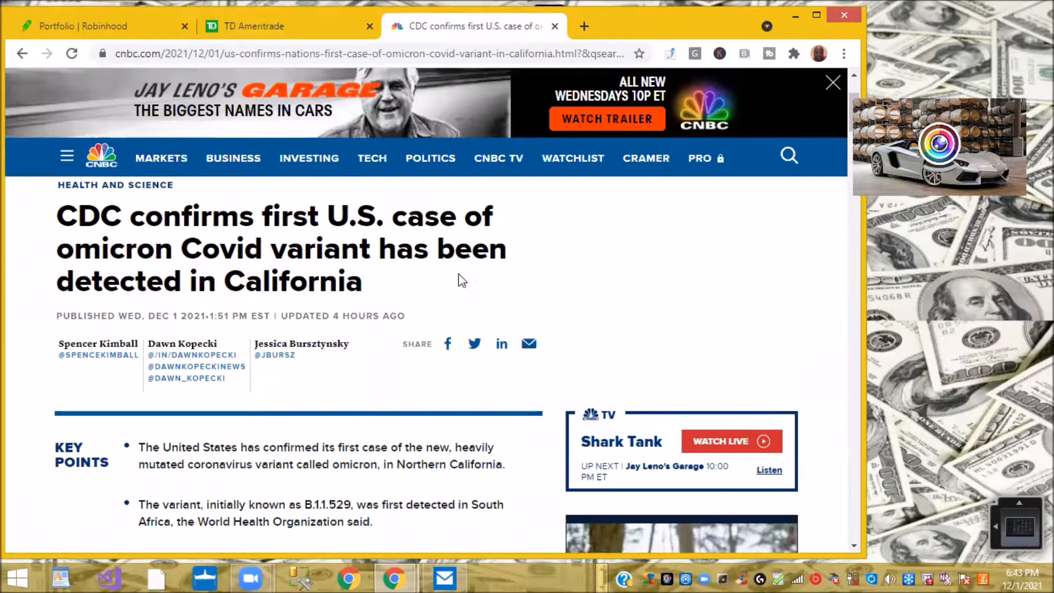
mouse_move(93, 103)
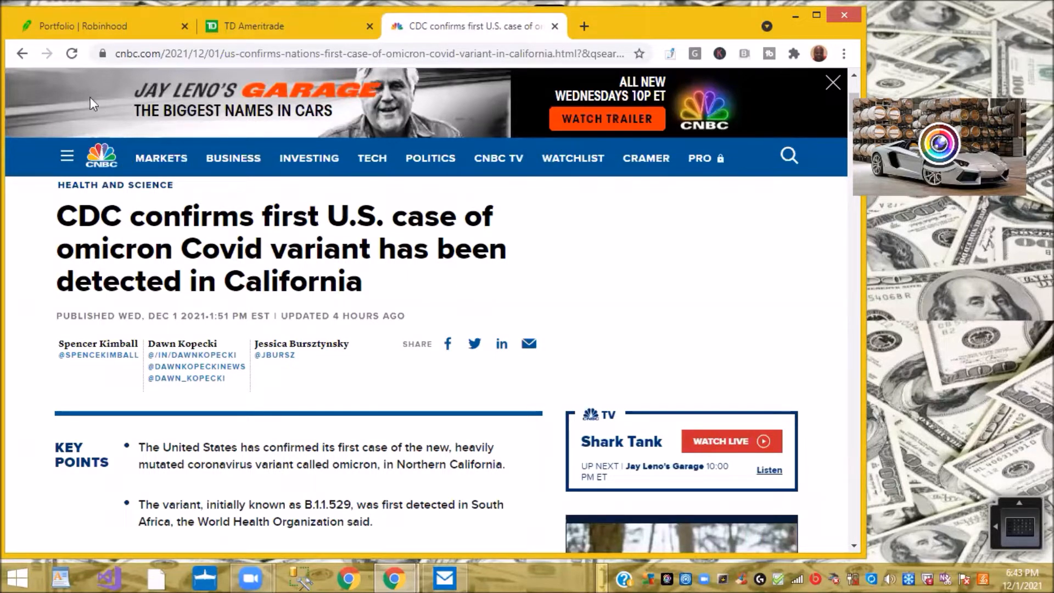
mouse_move(160, 137)
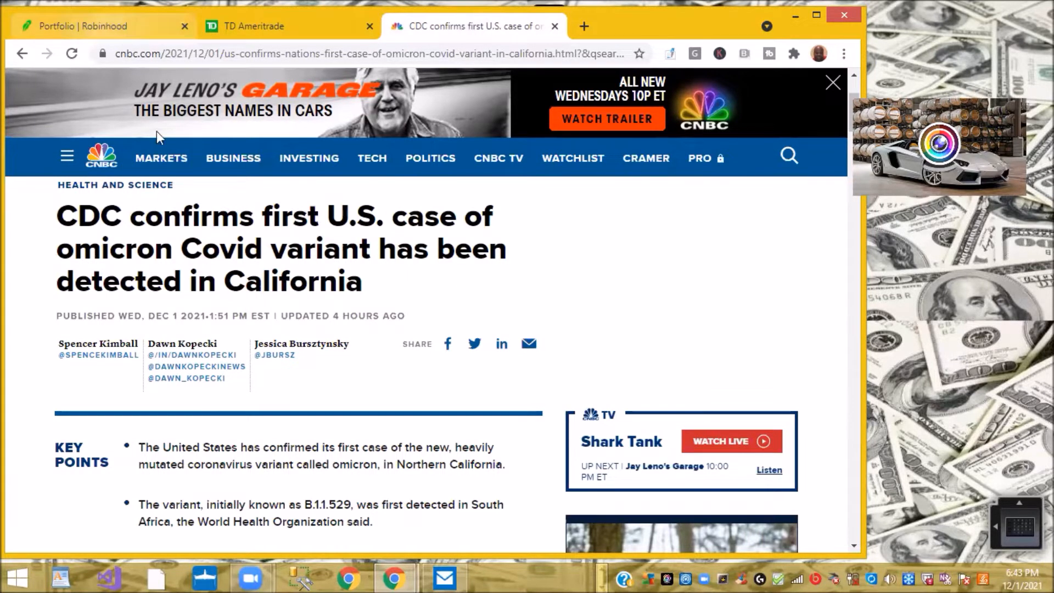
Step: Back in the portfolio, scan the stock list down to Ford and CBAY gaining today
left_click(101, 27)
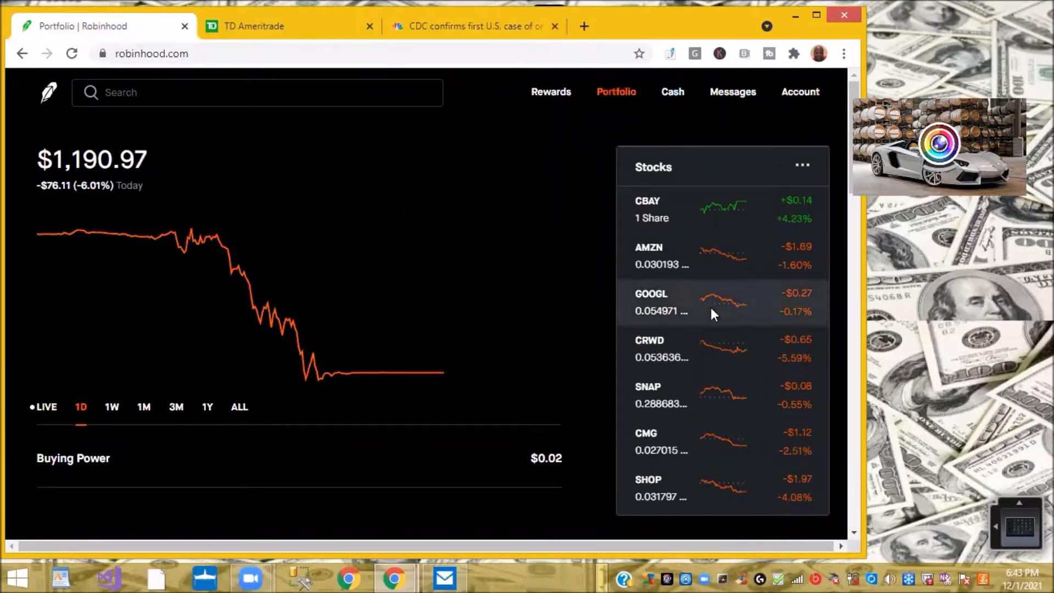
scroll("down", 3)
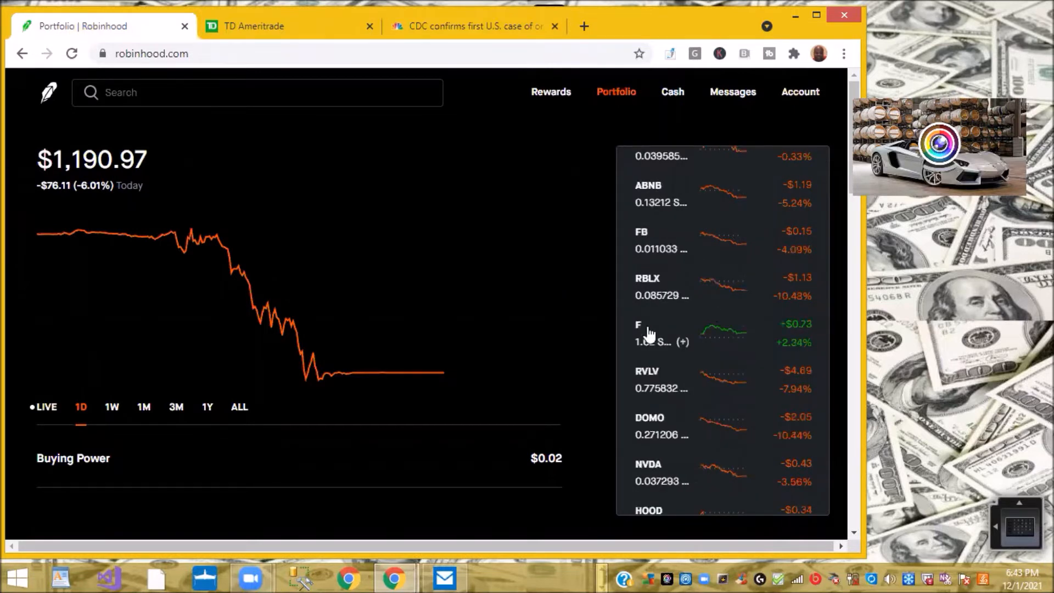
mouse_move(787, 356)
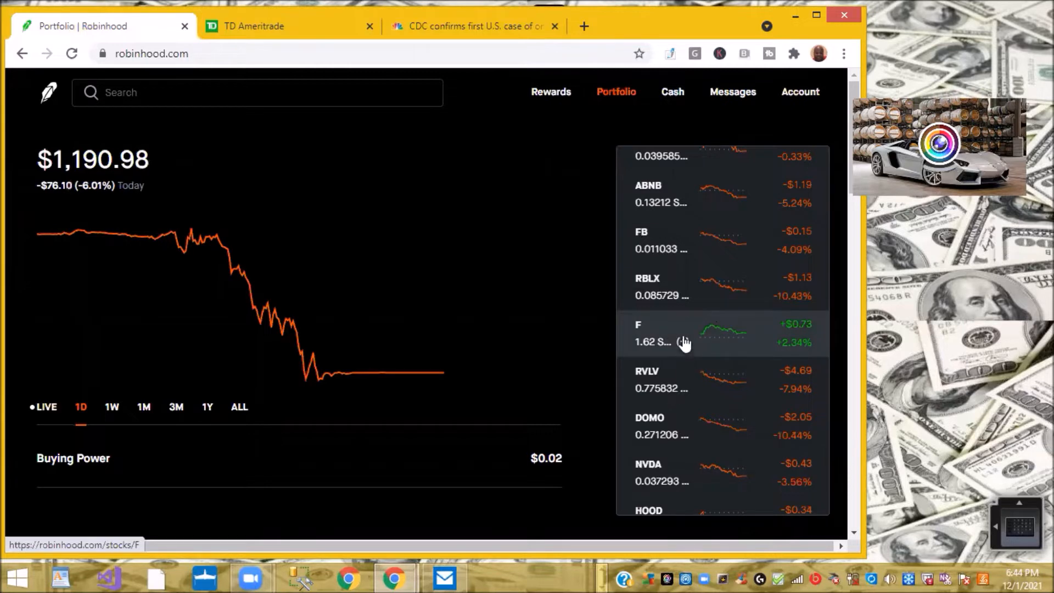
Step: View the Ford Motor message on the $0.16 dividend for 1.617268 shares, reinvested next day
left_click(683, 333)
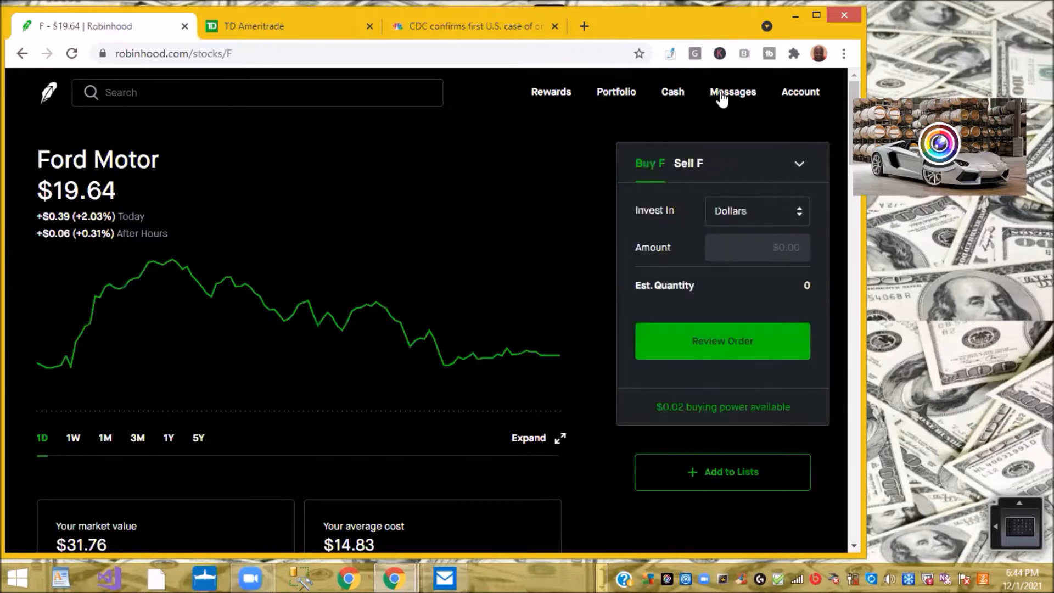
left_click(731, 93)
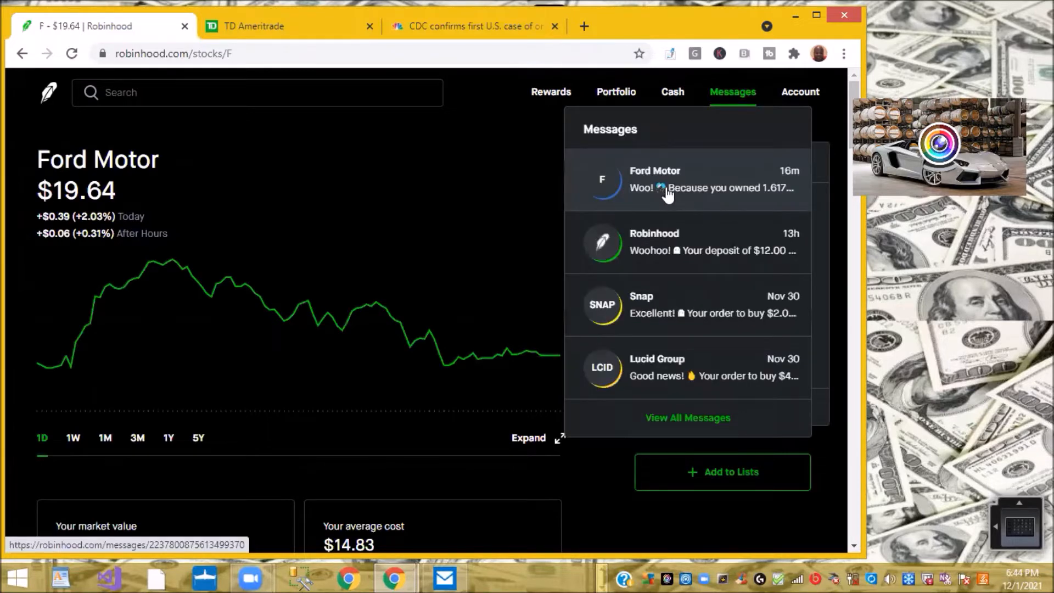
left_click(685, 179)
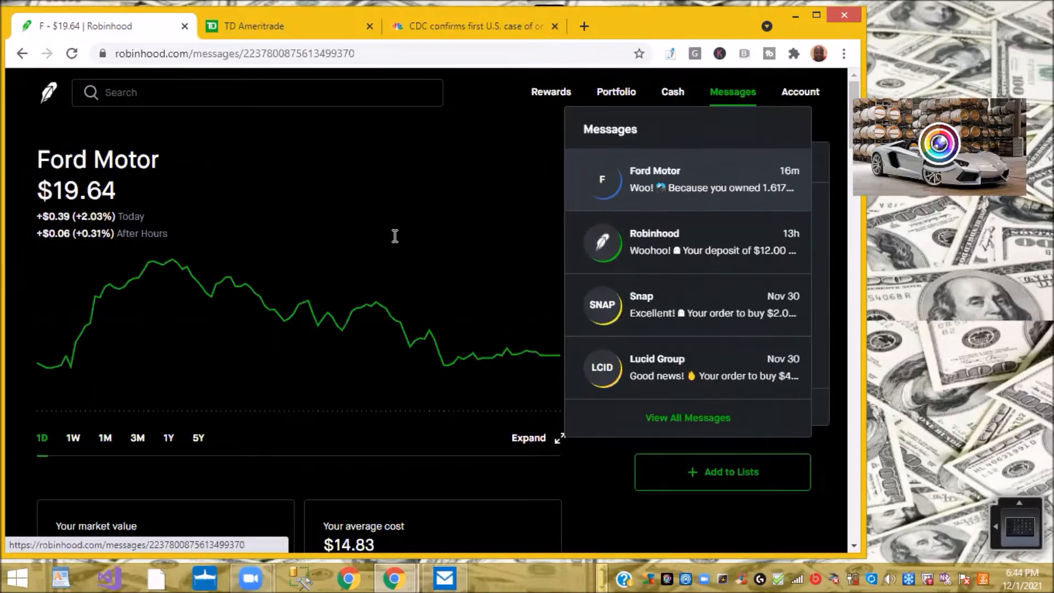
left_click(685, 179)
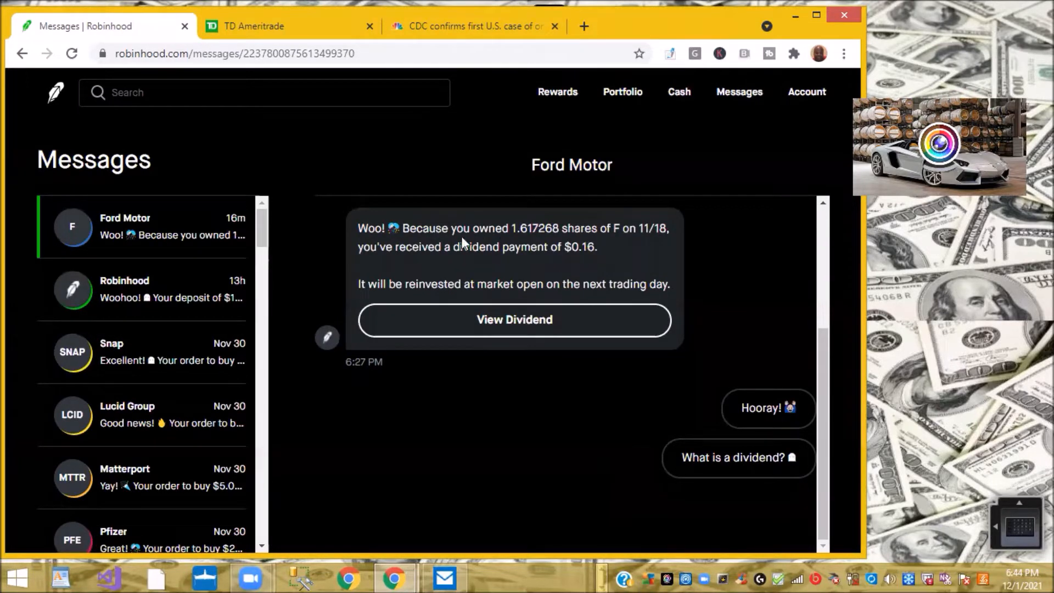
mouse_move(440, 269)
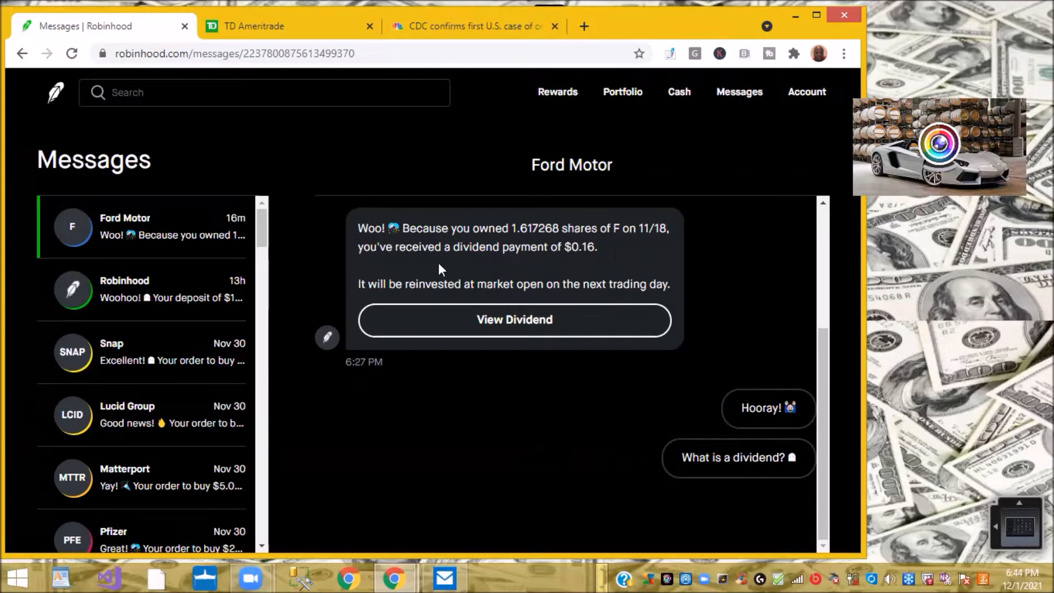
mouse_move(63, 107)
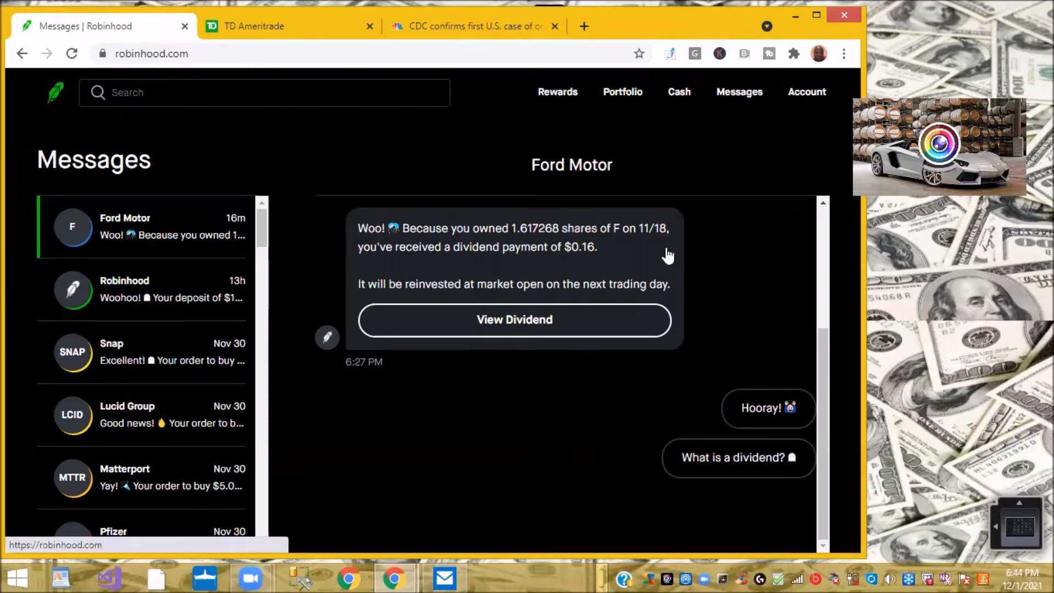
Step: Scan the holdings down to Cryptocurrencies, noting LRCX and PFE up and DOGE down
left_click(621, 91)
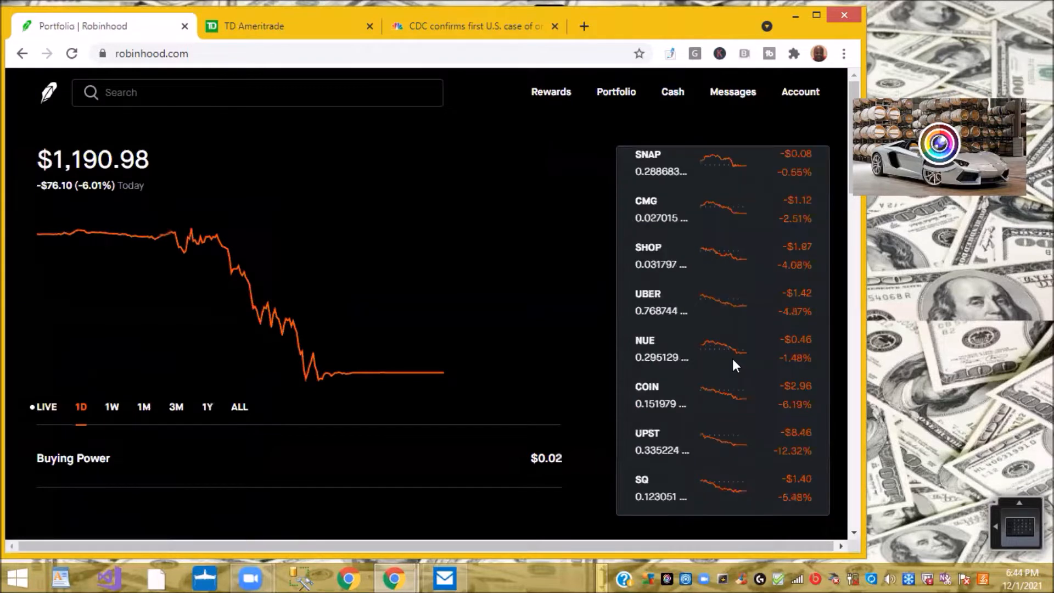
scroll("down", 3)
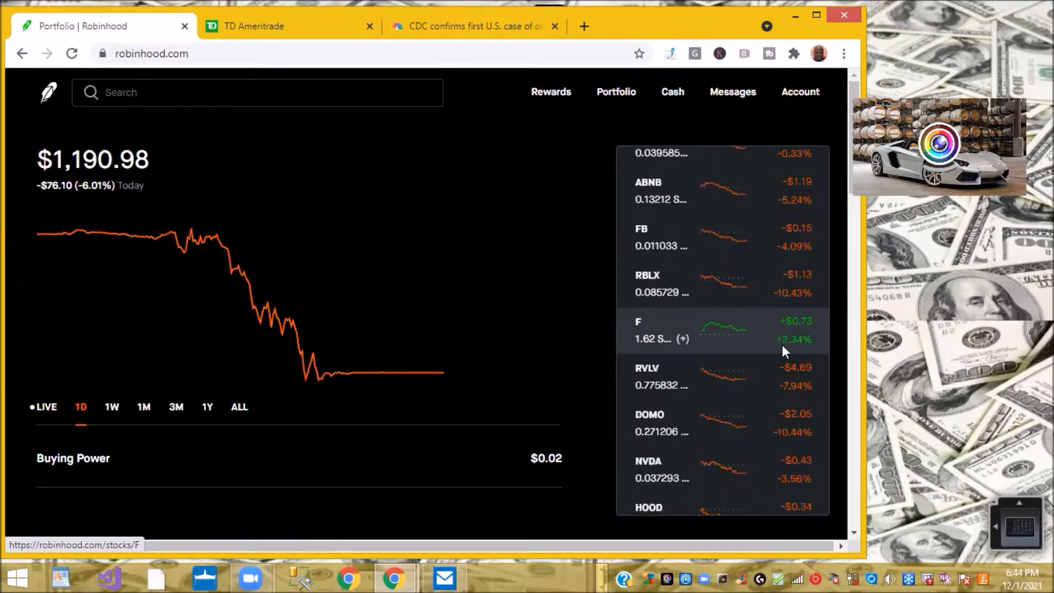
scroll("down", 3)
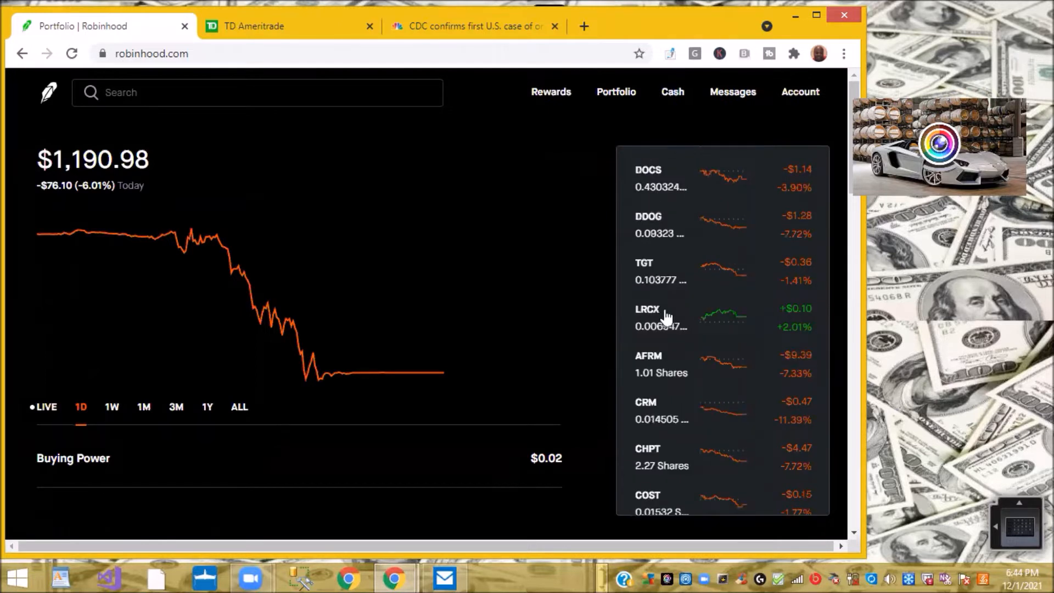
mouse_move(666, 317)
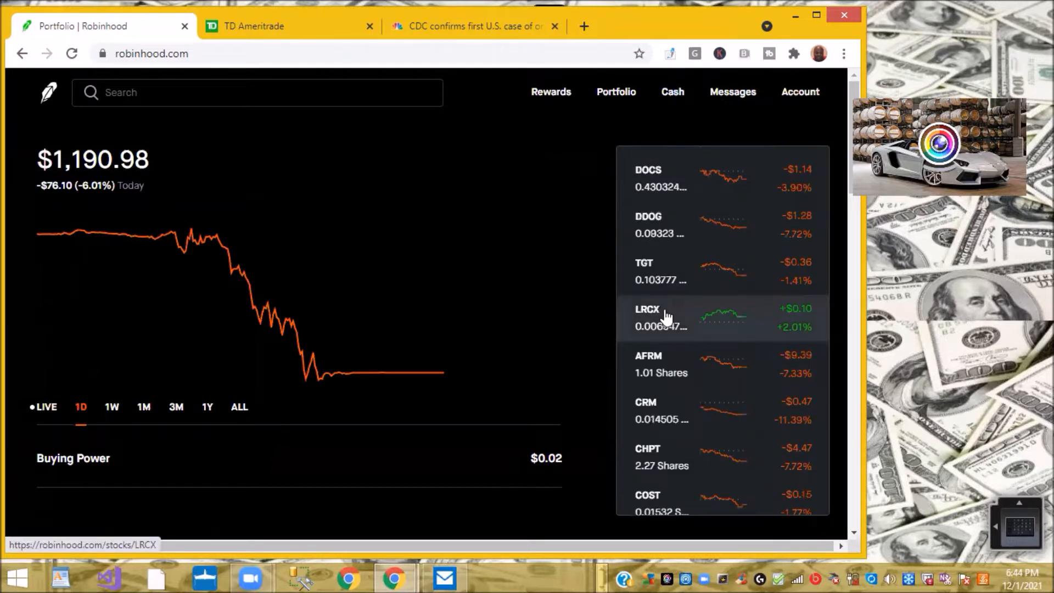
mouse_move(778, 316)
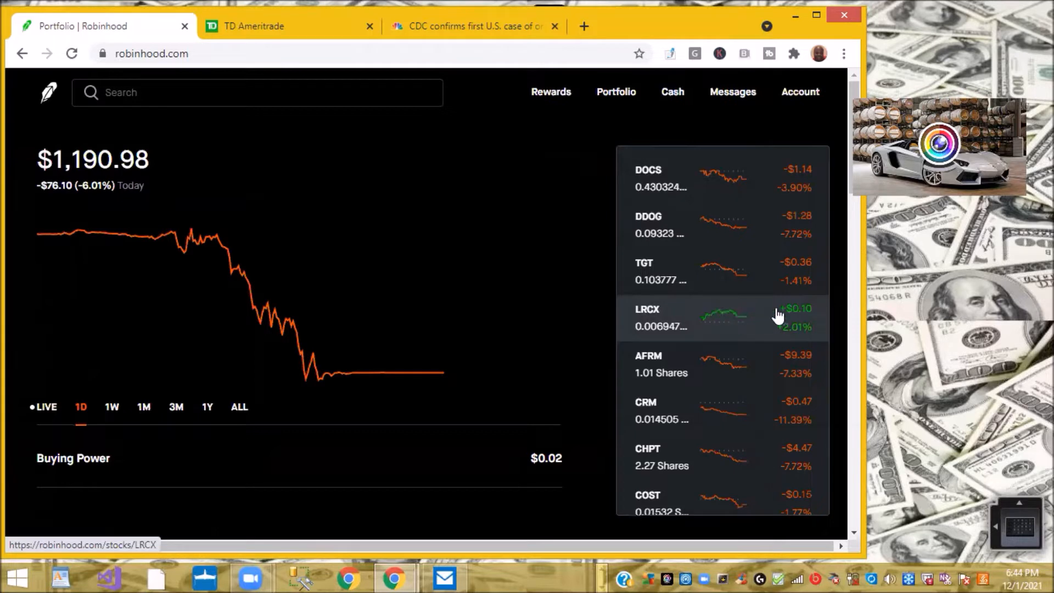
mouse_move(805, 335)
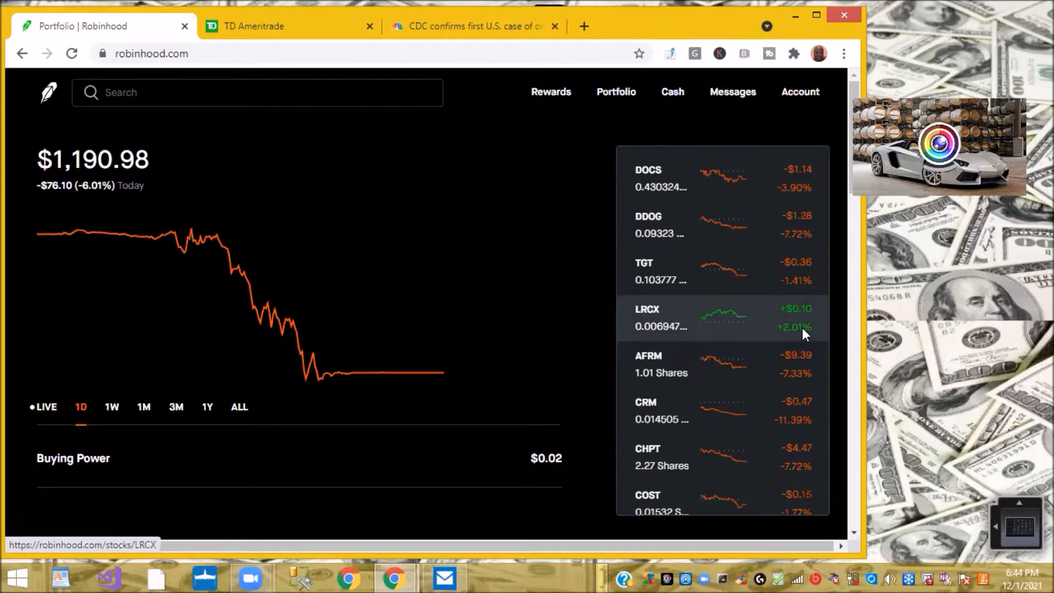
scroll("down", 3)
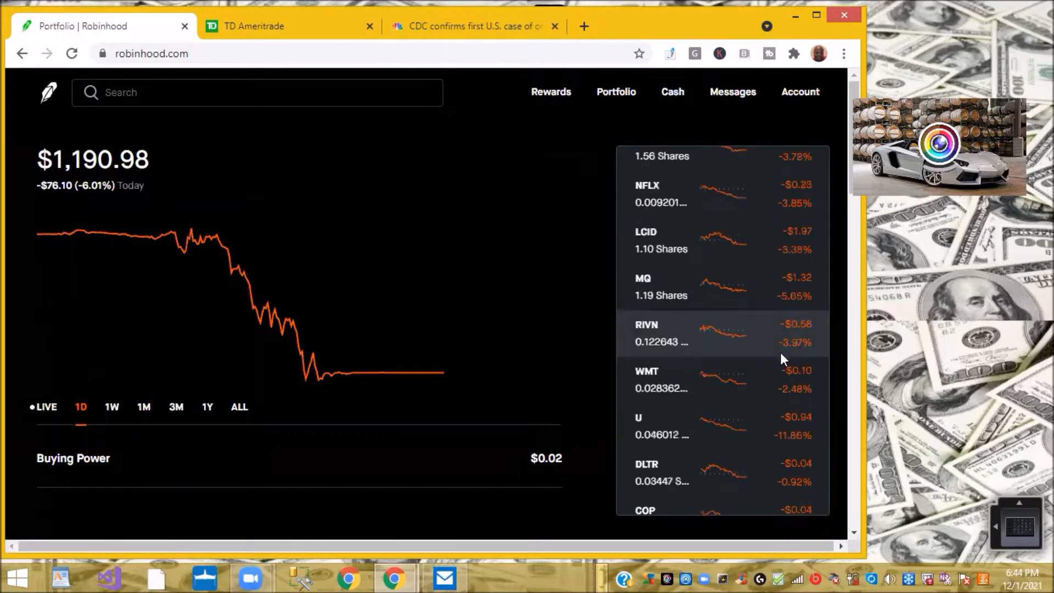
scroll("down", 3)
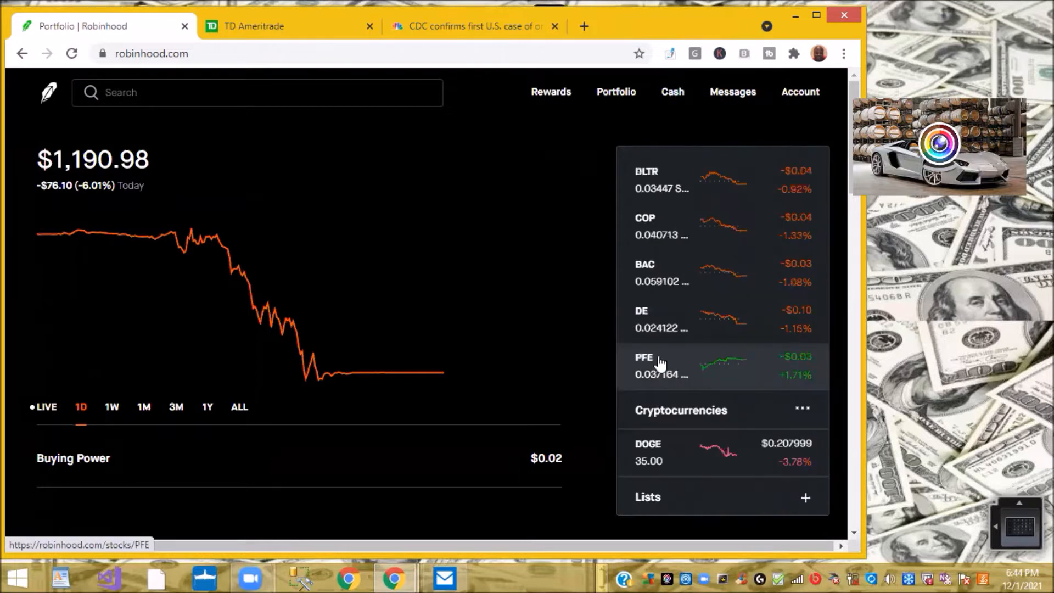
mouse_move(815, 370)
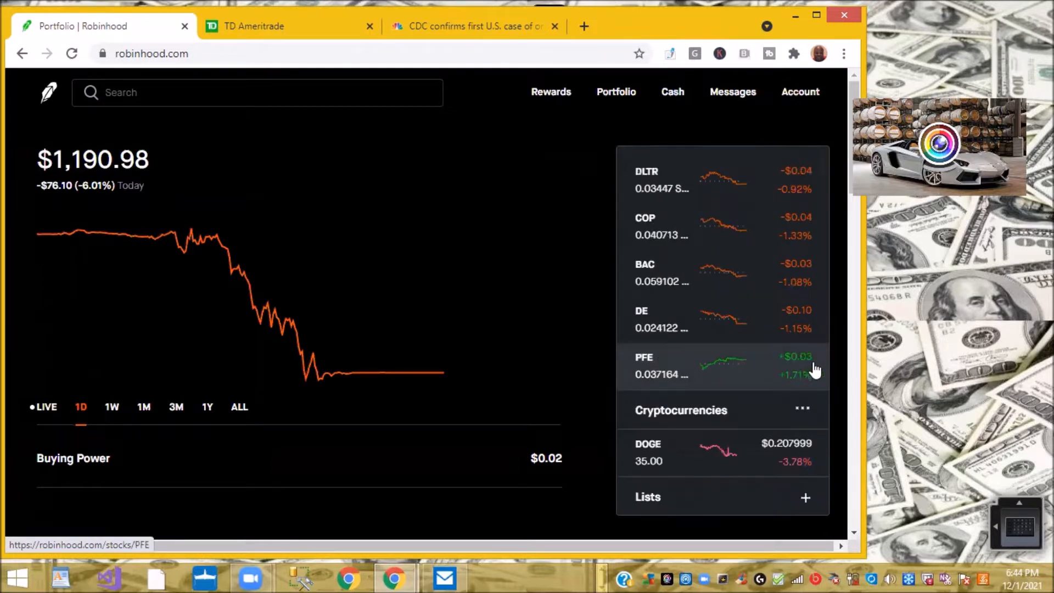
mouse_move(820, 365)
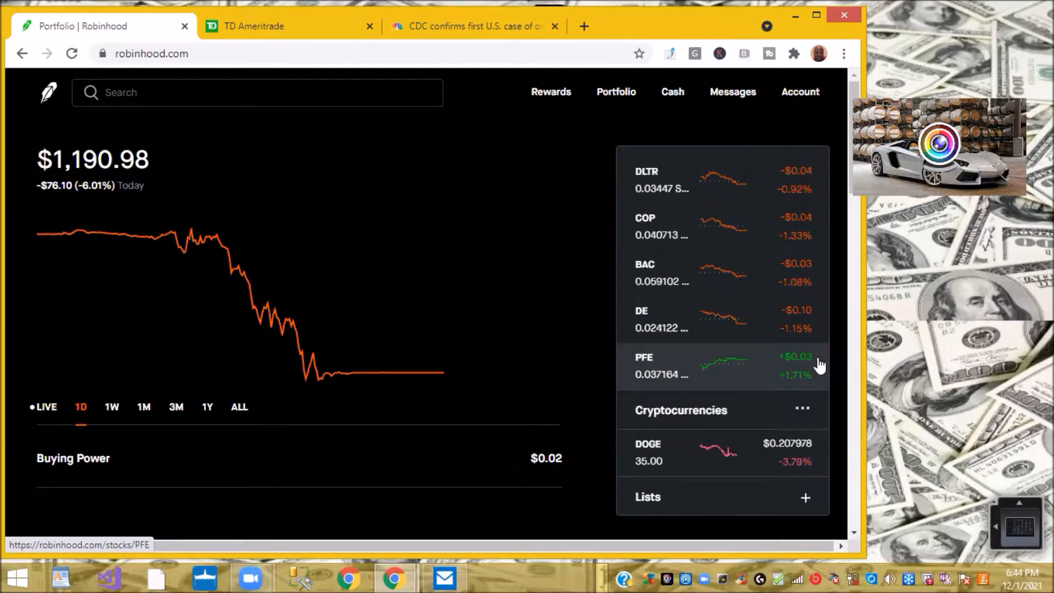
mouse_move(790, 385)
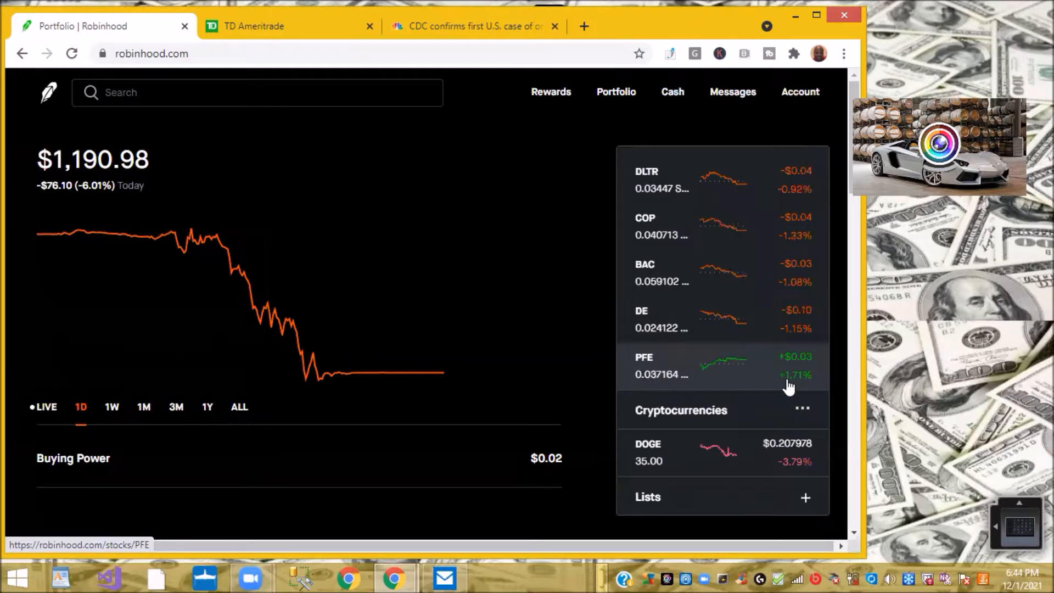
mouse_move(460, 337)
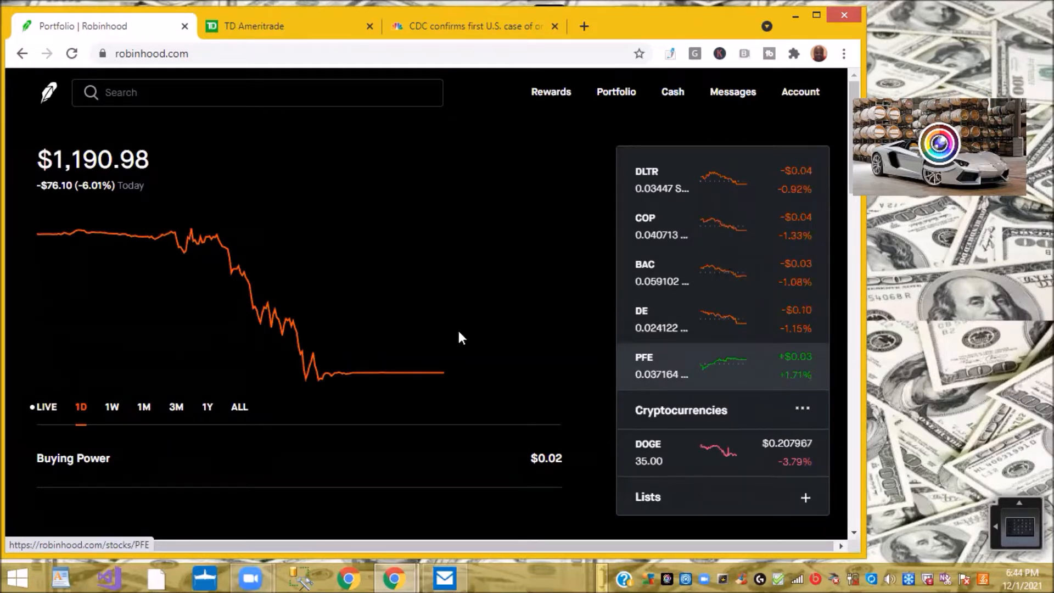
scroll("down", 3)
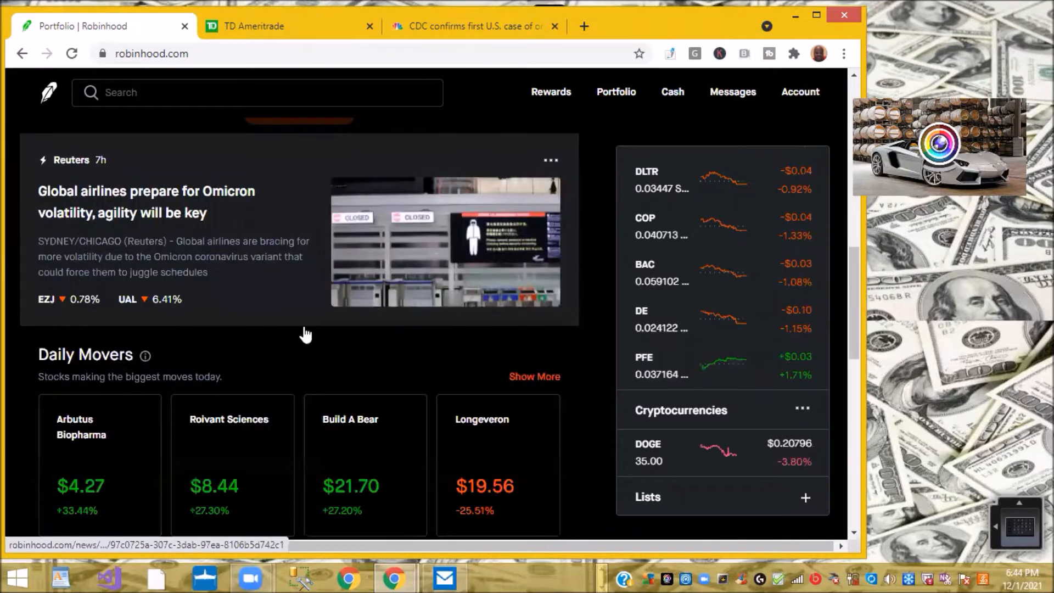
Step: Read the news feed past Square's rename to Block down to Facebook, Big Tech and GM headlines
scroll("down", 3)
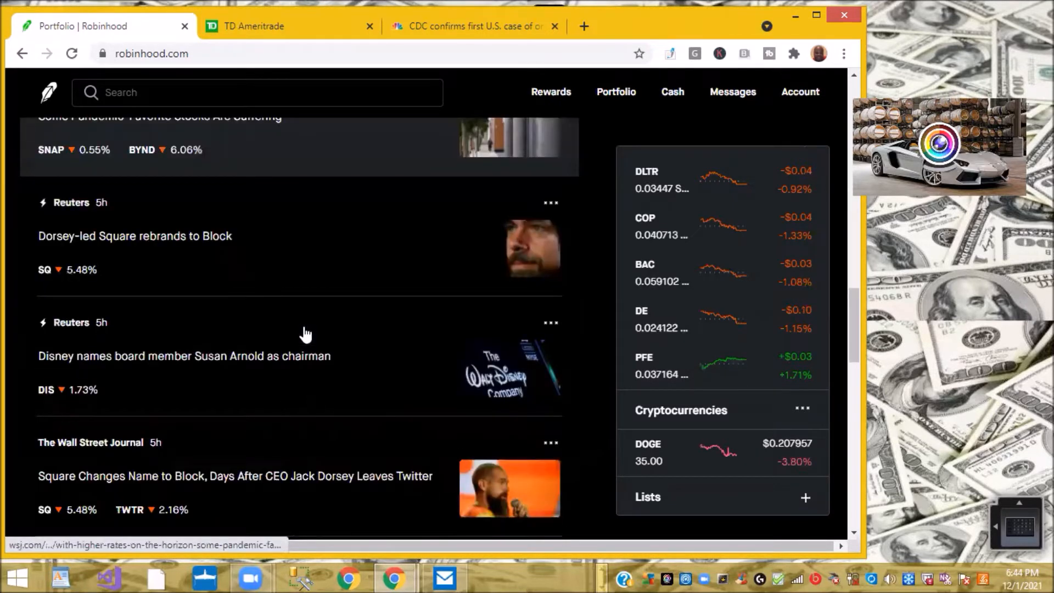
scroll("down", 3)
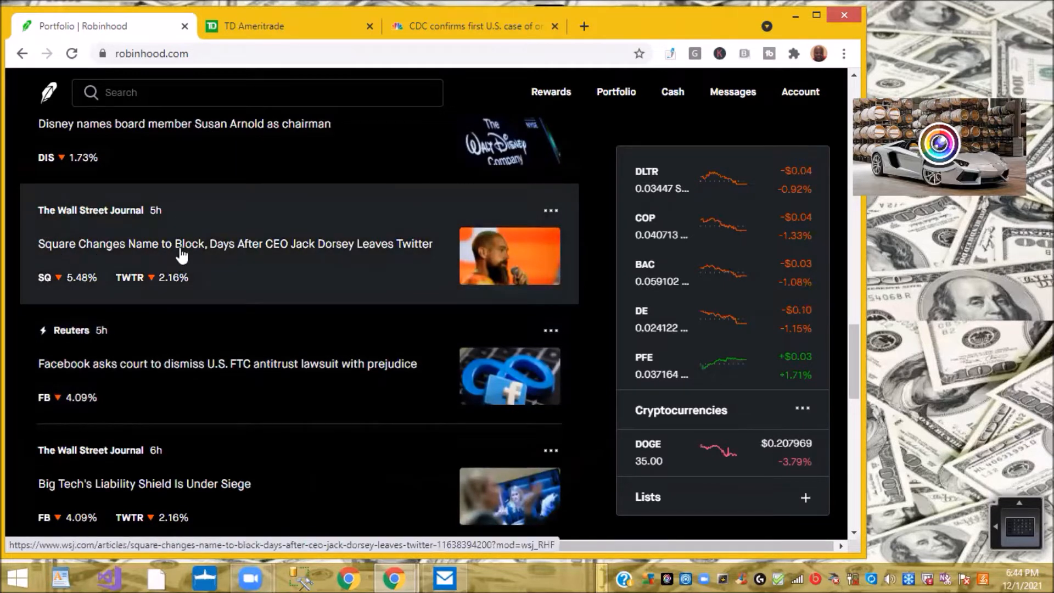
mouse_move(258, 250)
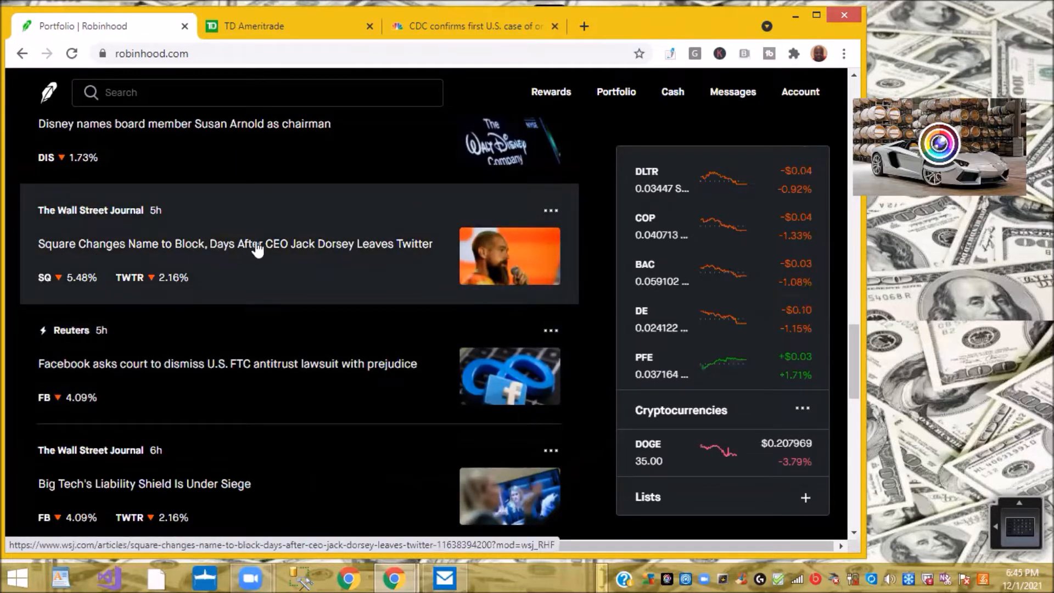
mouse_move(361, 262)
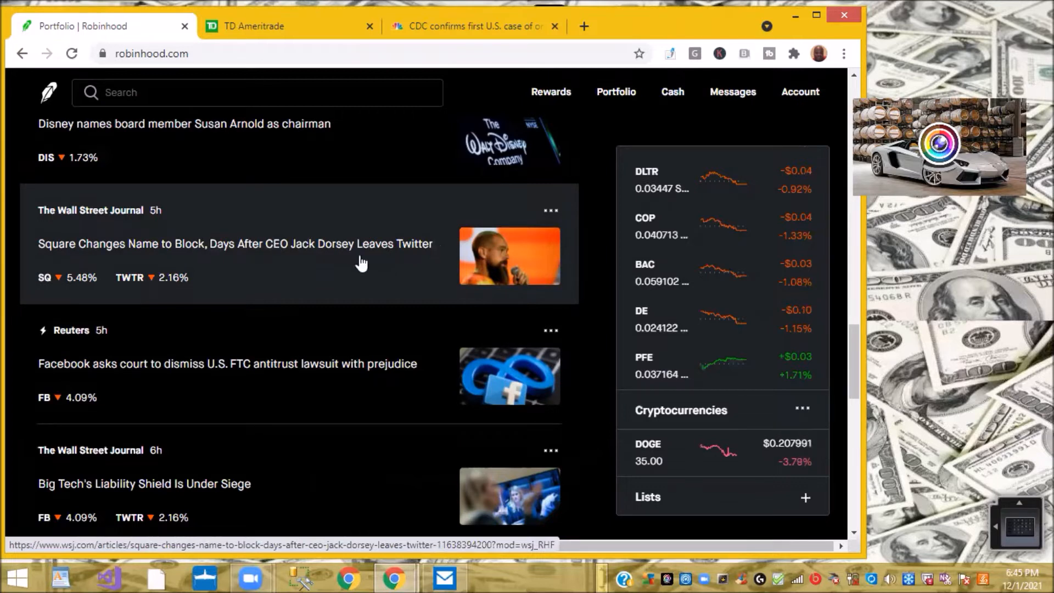
mouse_move(225, 279)
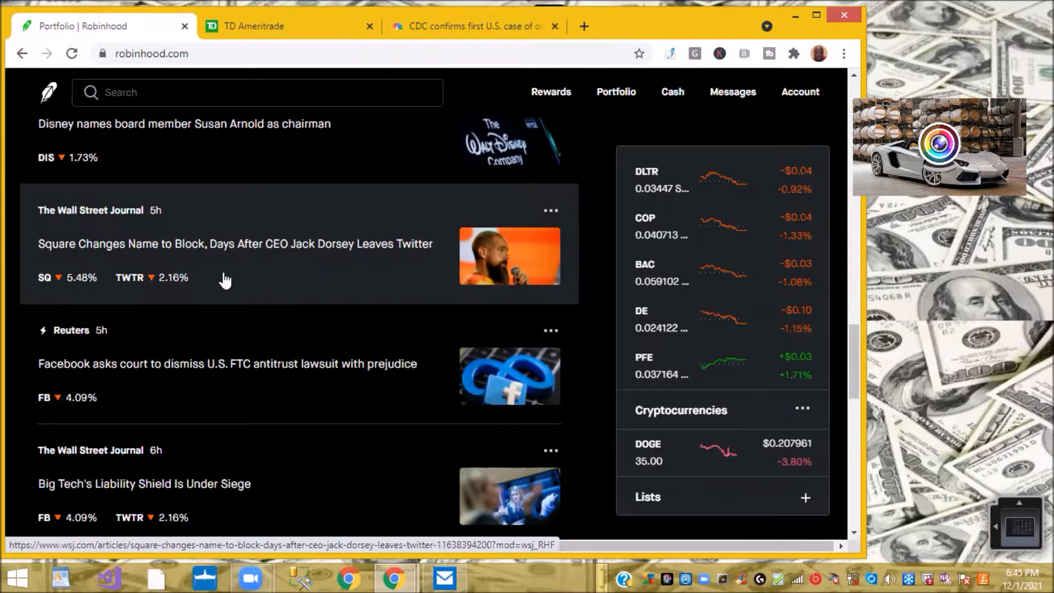
mouse_move(264, 264)
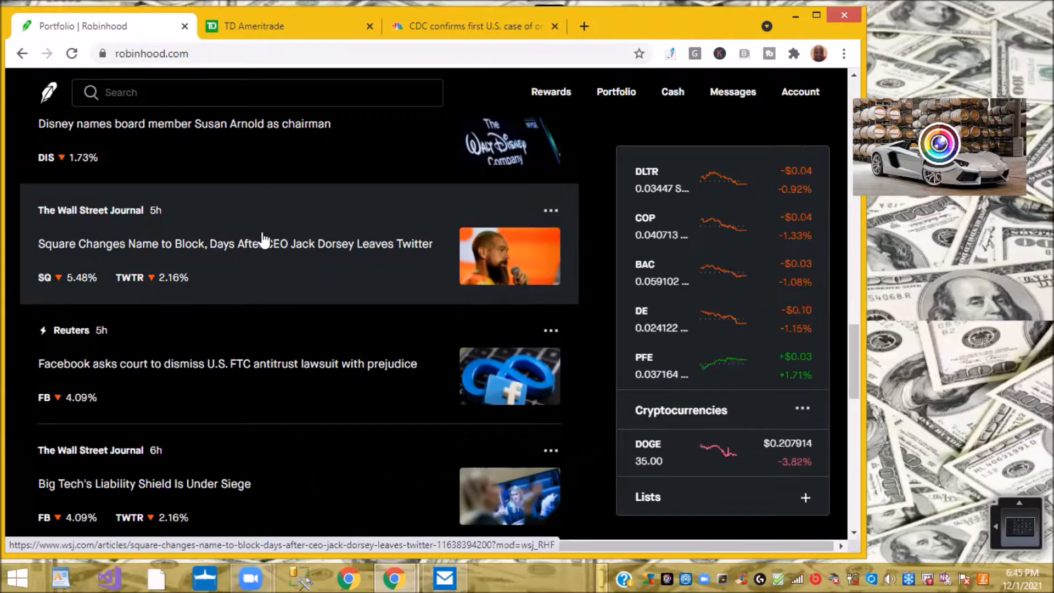
mouse_move(62, 282)
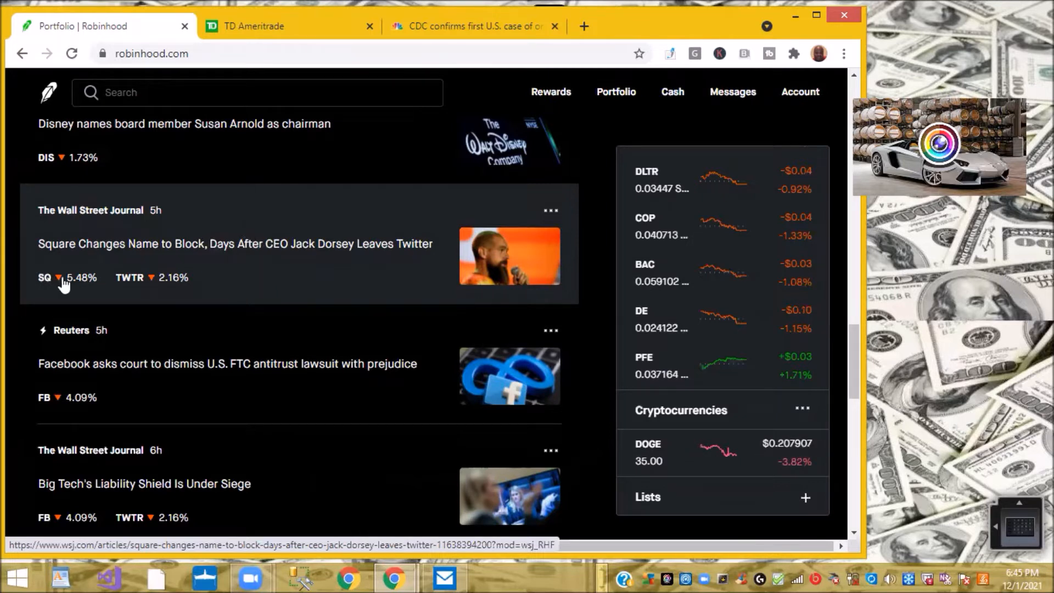
mouse_move(254, 243)
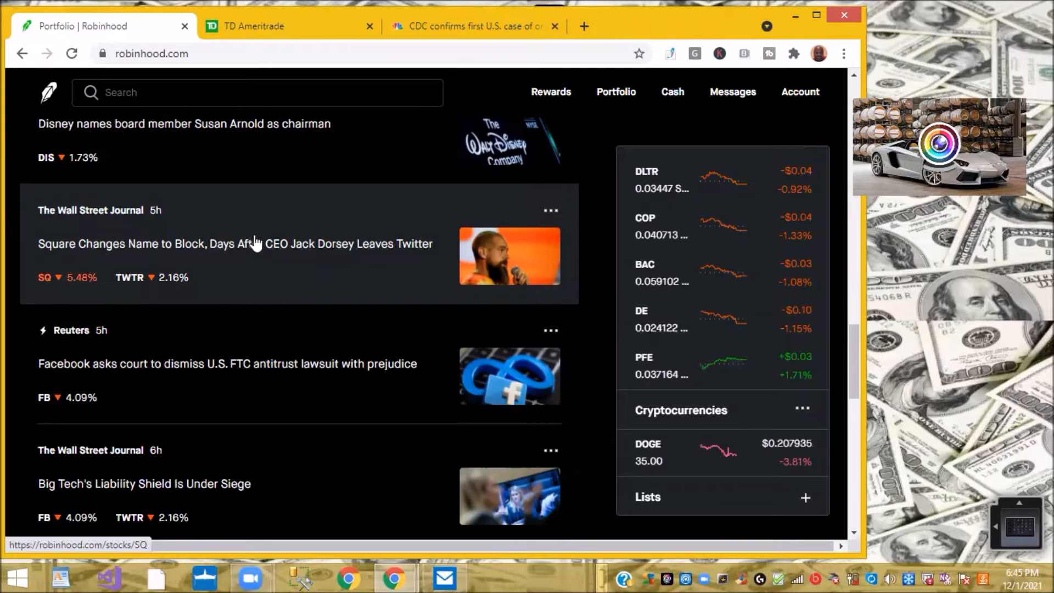
mouse_move(268, 231)
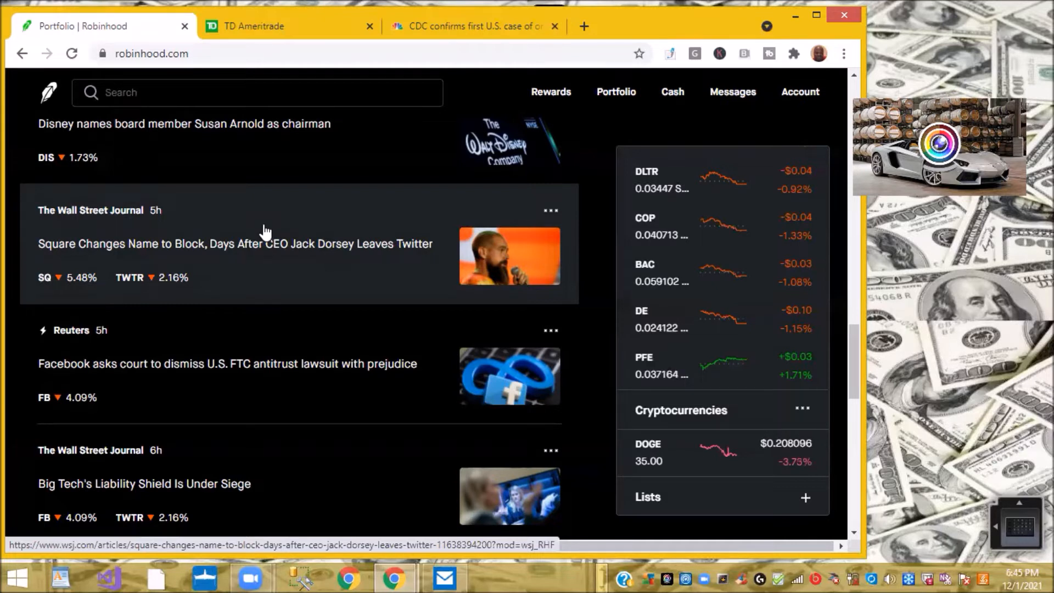
mouse_move(278, 230)
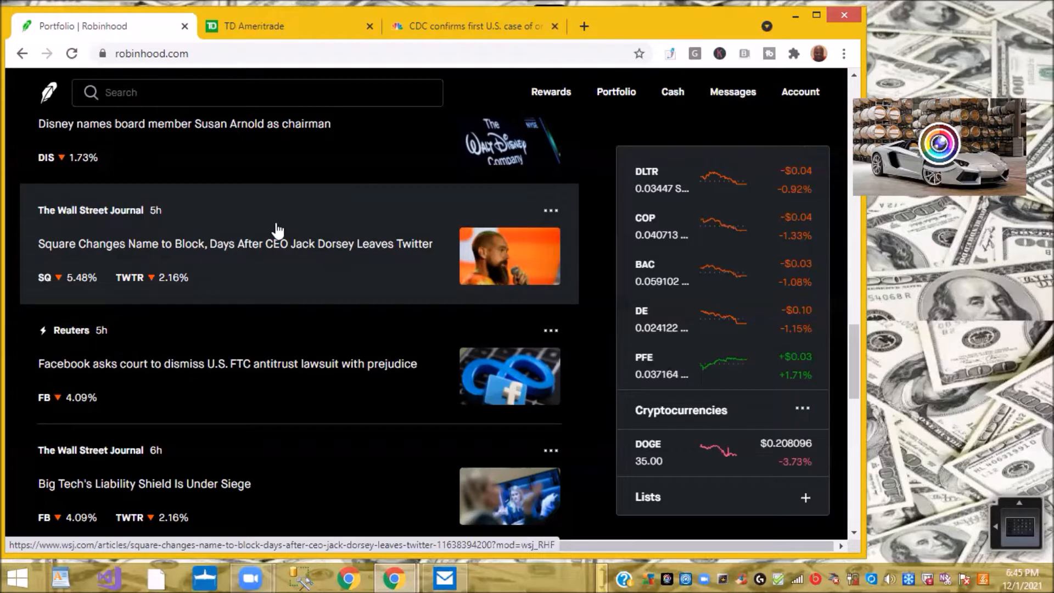
mouse_move(182, 254)
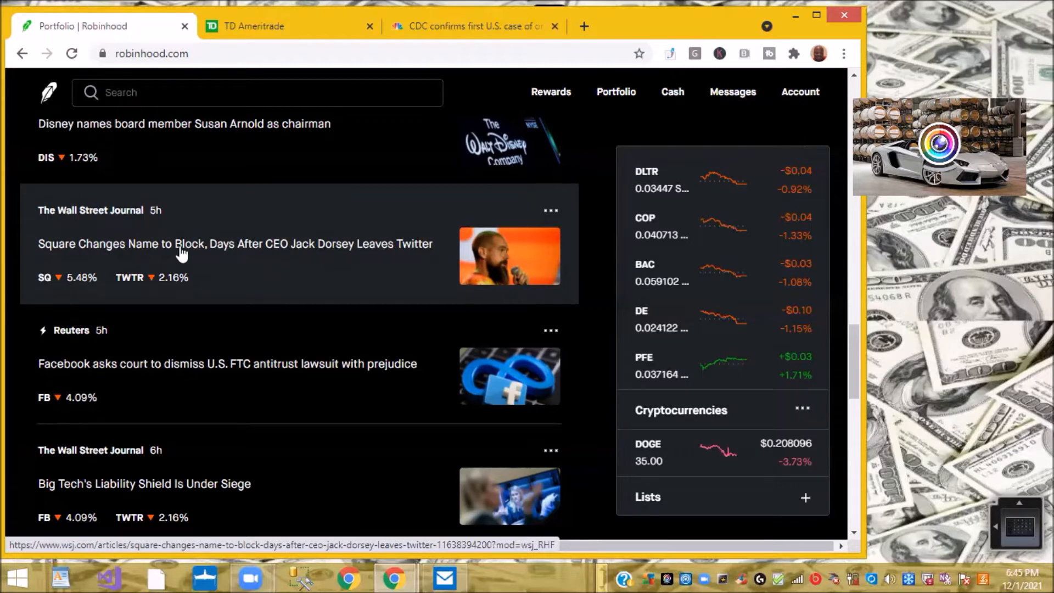
mouse_move(267, 254)
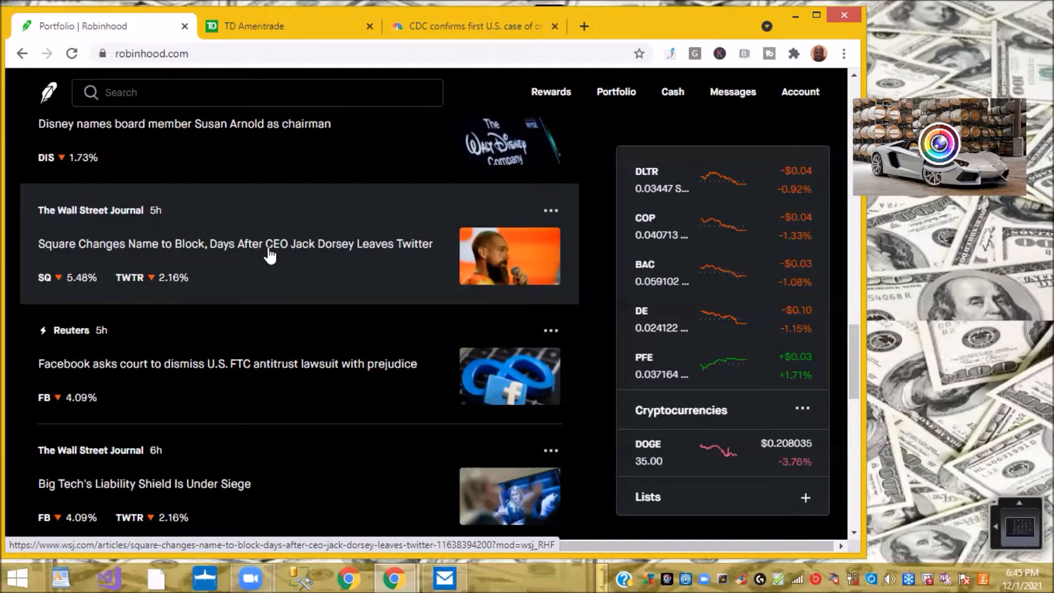
scroll("down", 3)
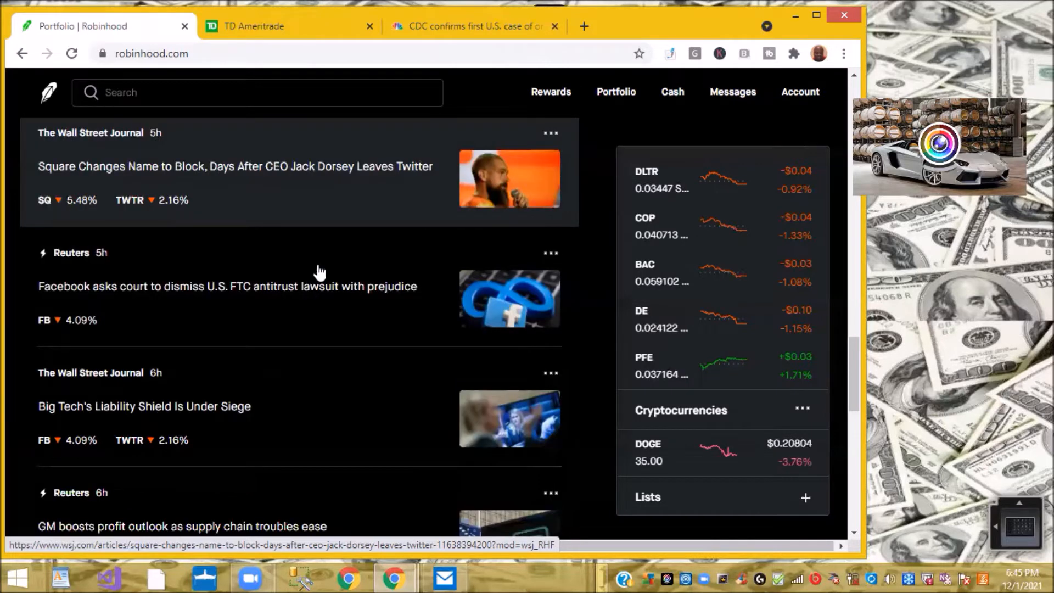
scroll("down", 3)
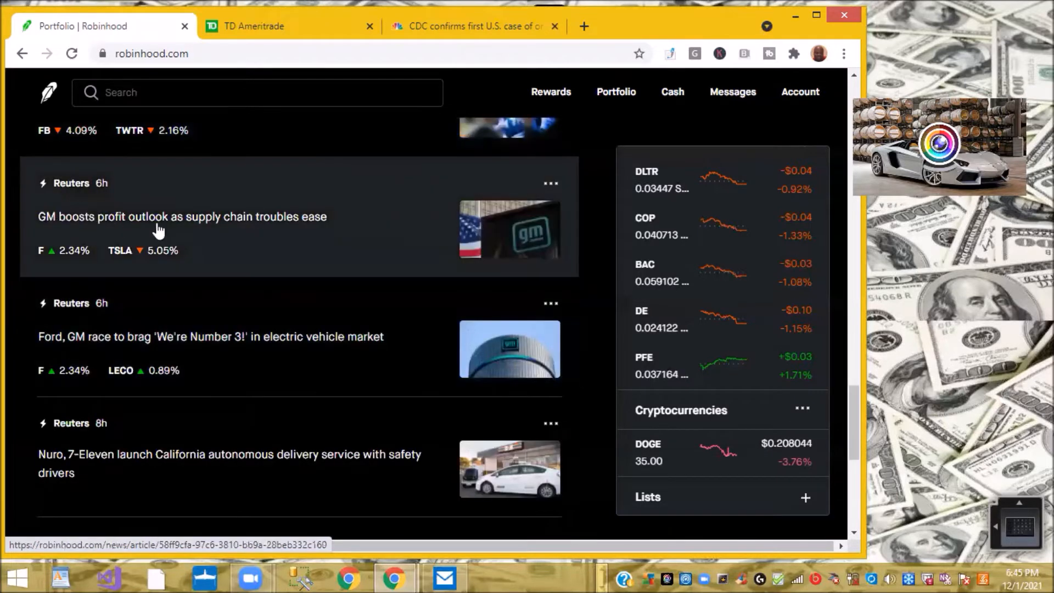
mouse_move(245, 236)
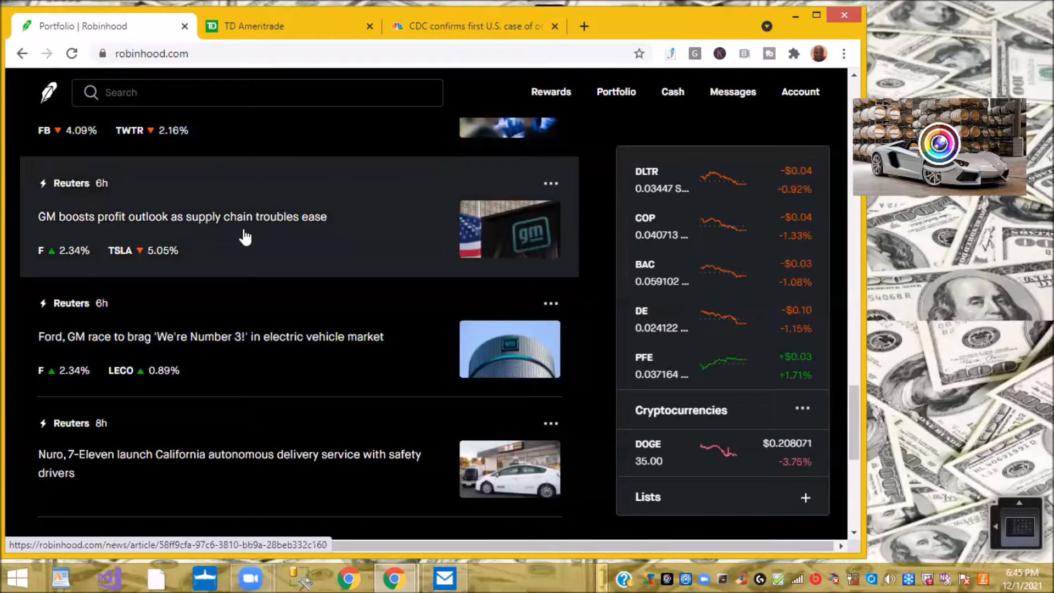
mouse_move(330, 231)
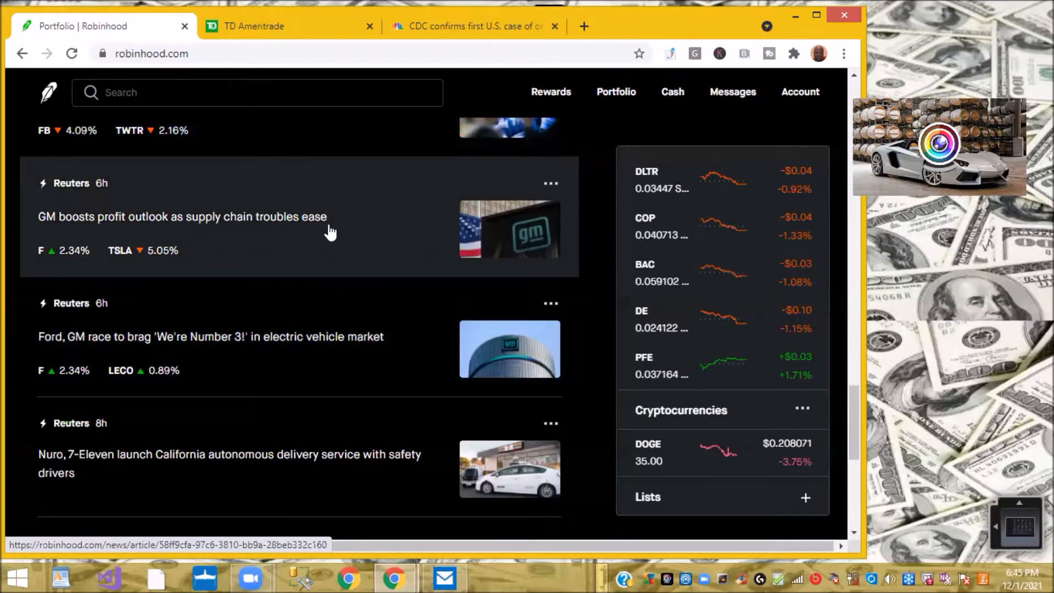
mouse_move(185, 255)
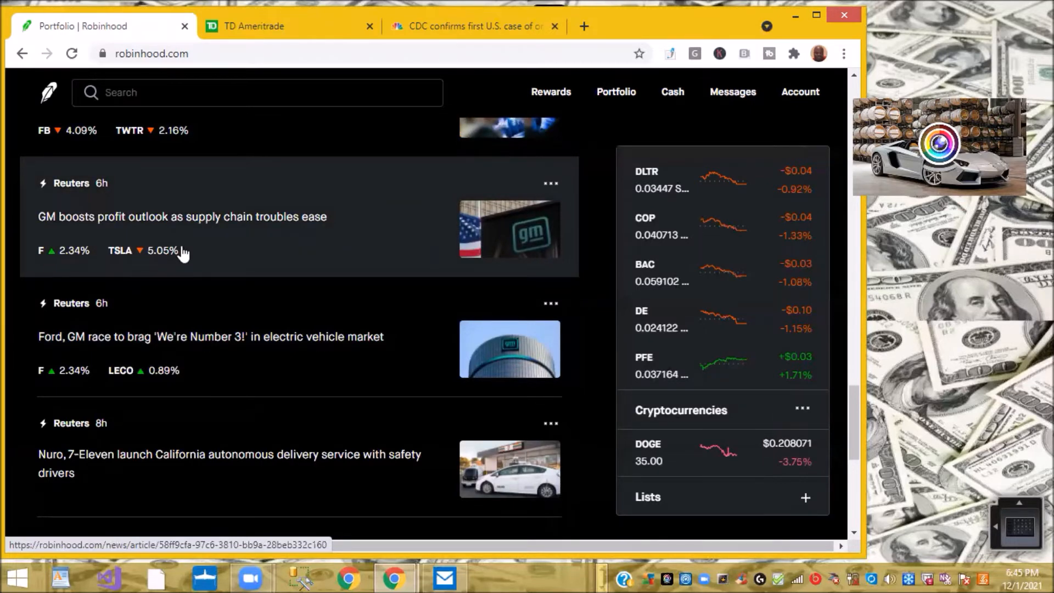
scroll("down", 3)
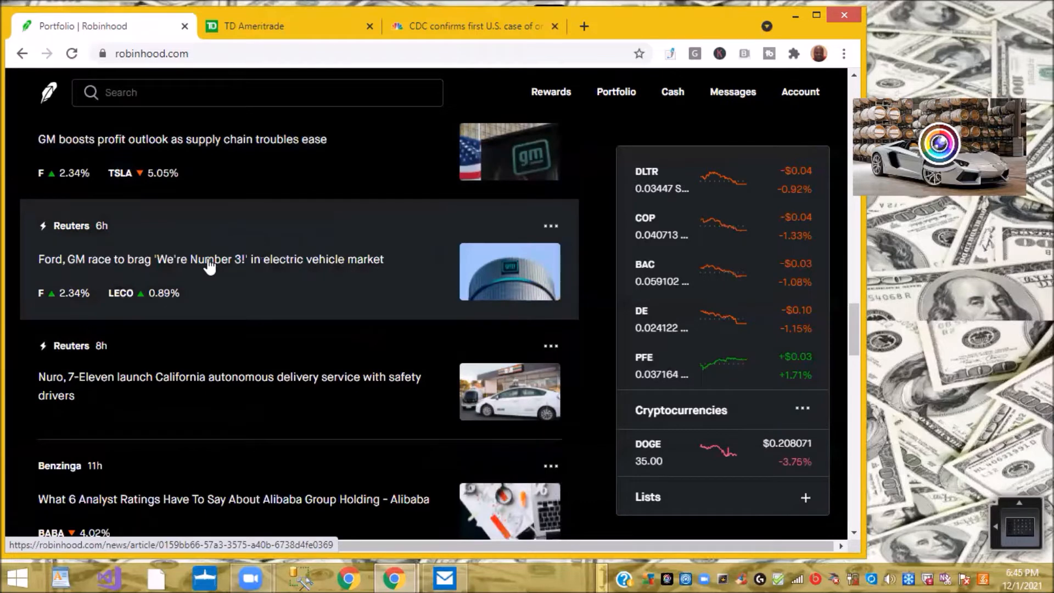
mouse_move(363, 273)
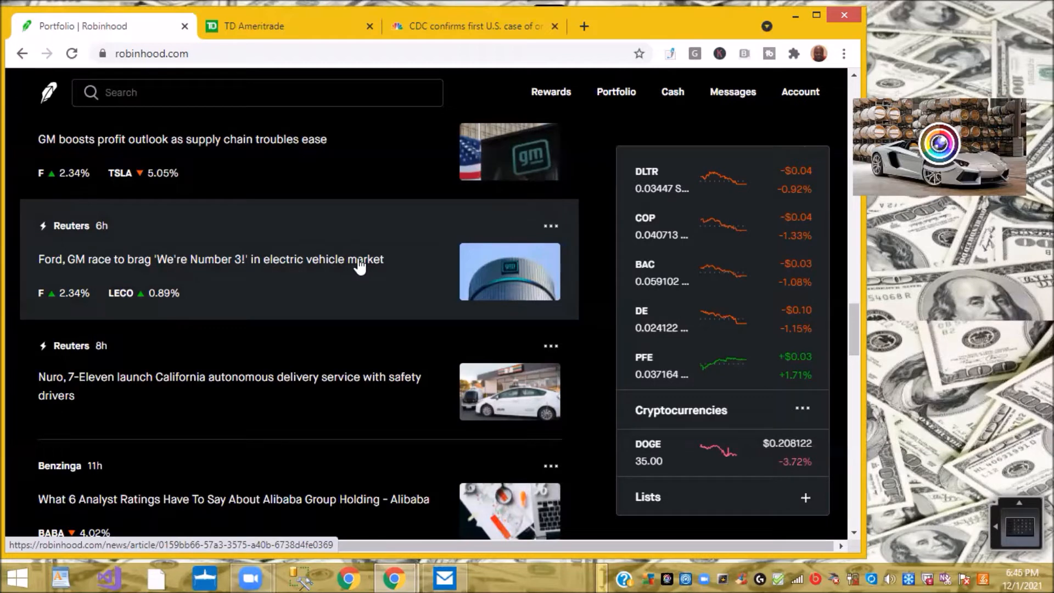
mouse_move(362, 259)
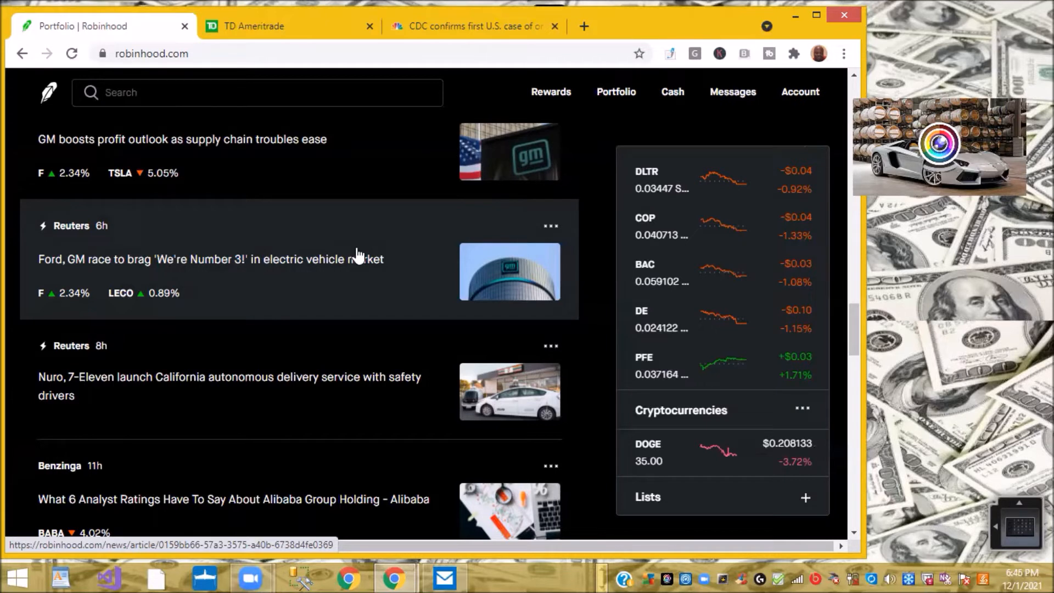
mouse_move(358, 242)
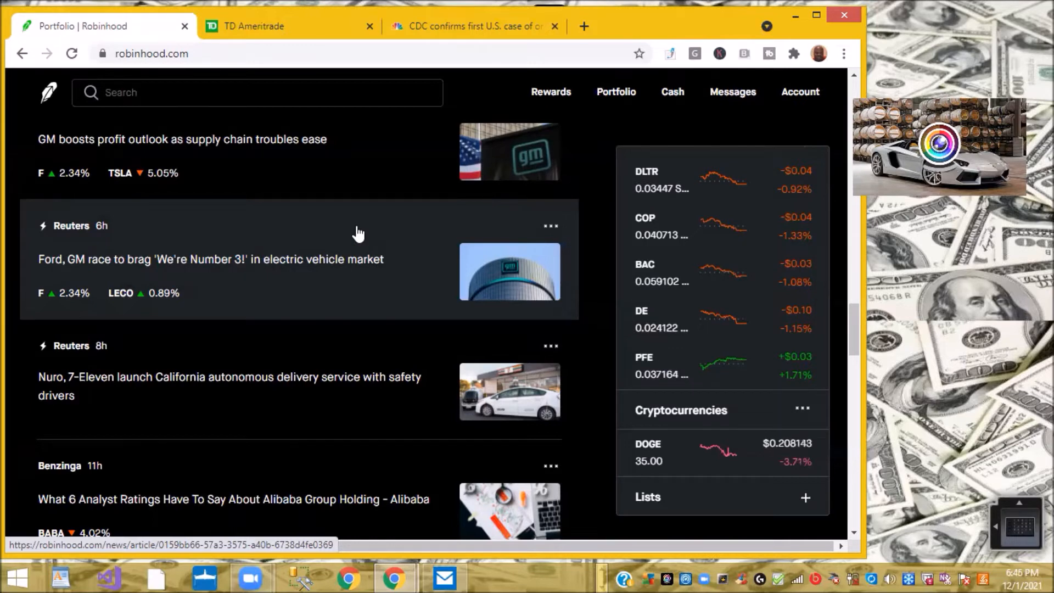
mouse_move(358, 282)
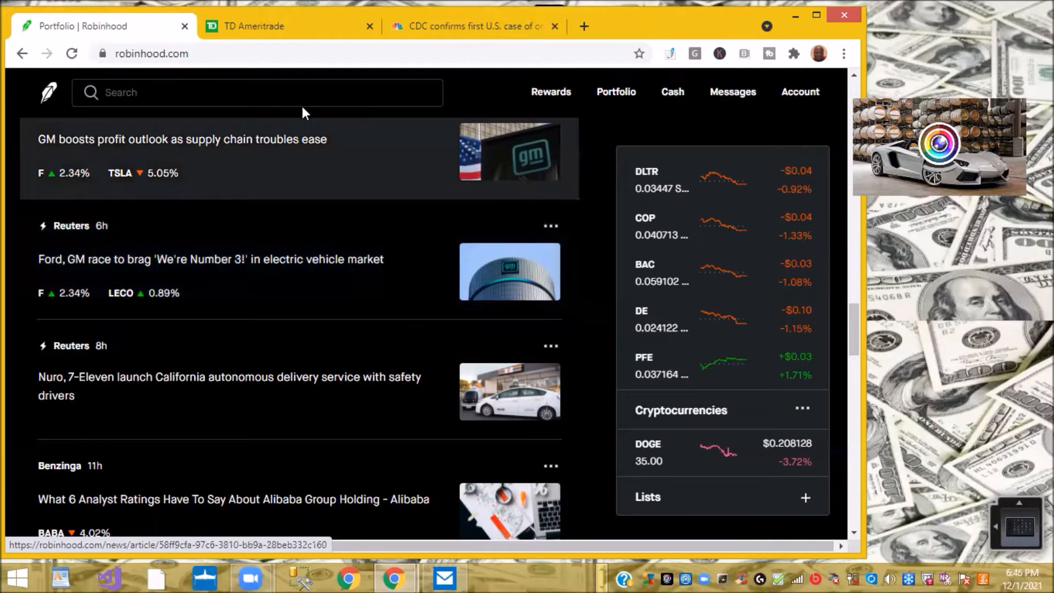
mouse_move(366, 286)
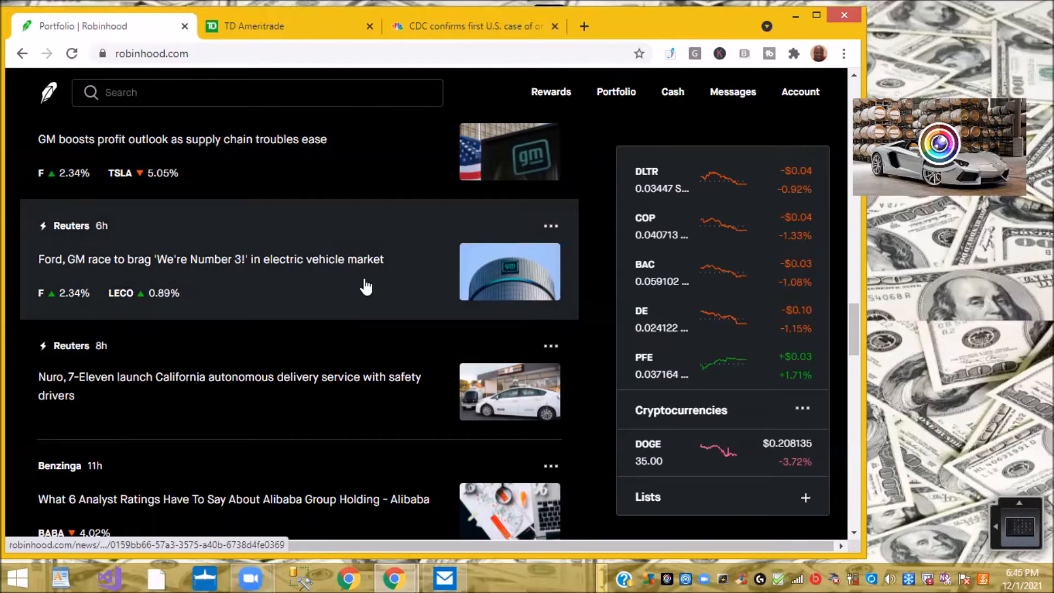
mouse_move(364, 217)
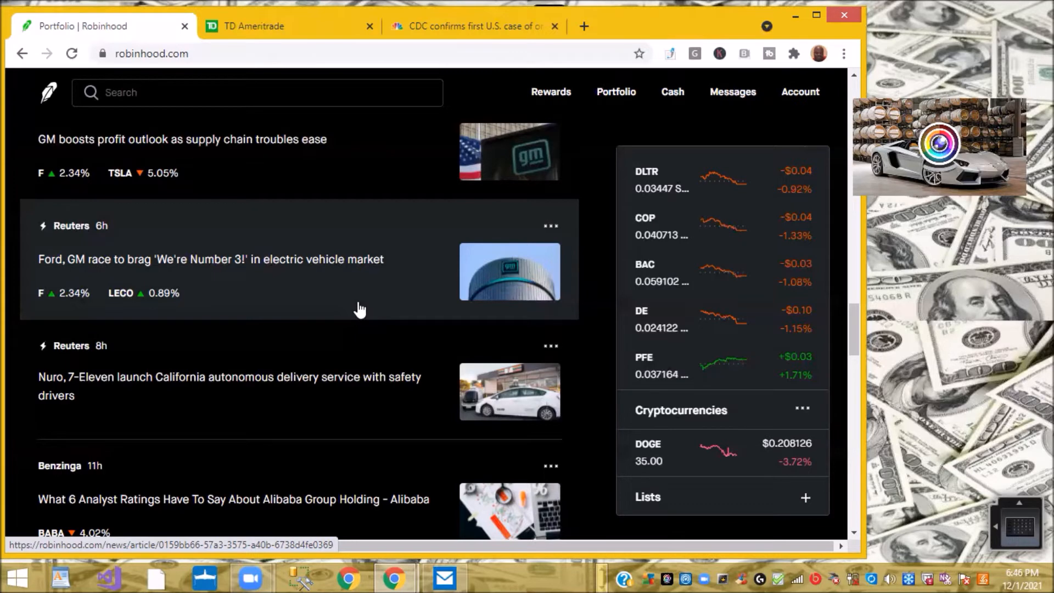
Step: Read further headlines on banks' return-to-work plans, the Omicron stock tumble and D. Telekom
scroll("down", 3)
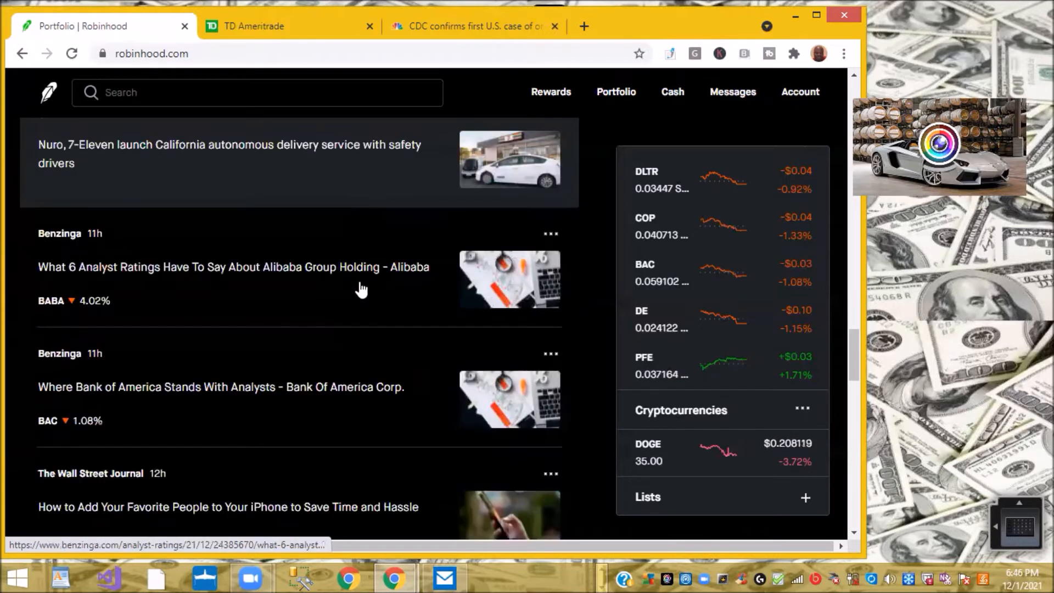
scroll("down", 3)
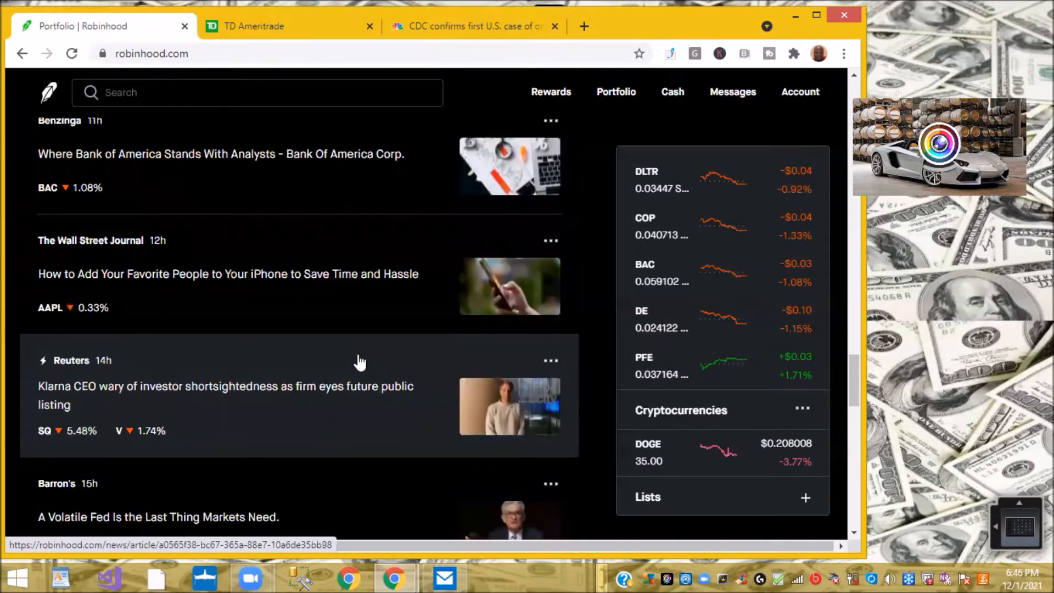
scroll("down", 3)
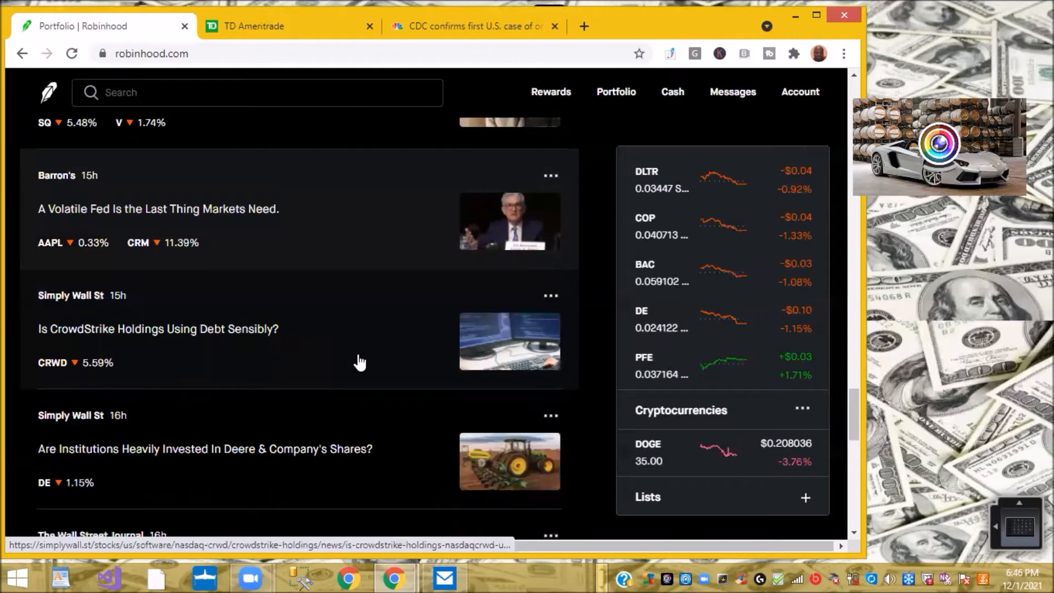
scroll("down", 3)
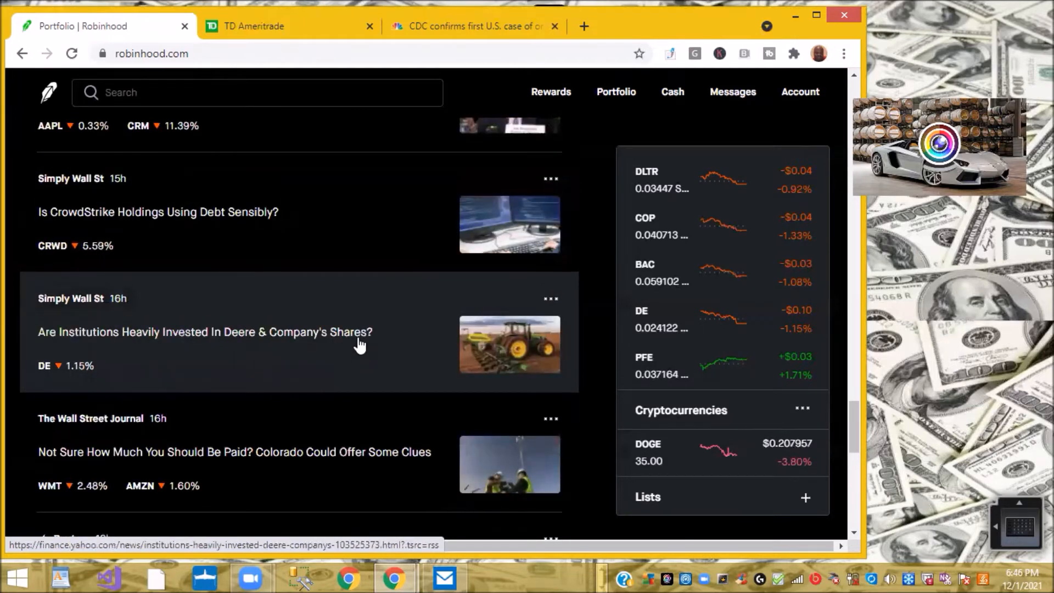
scroll("down", 3)
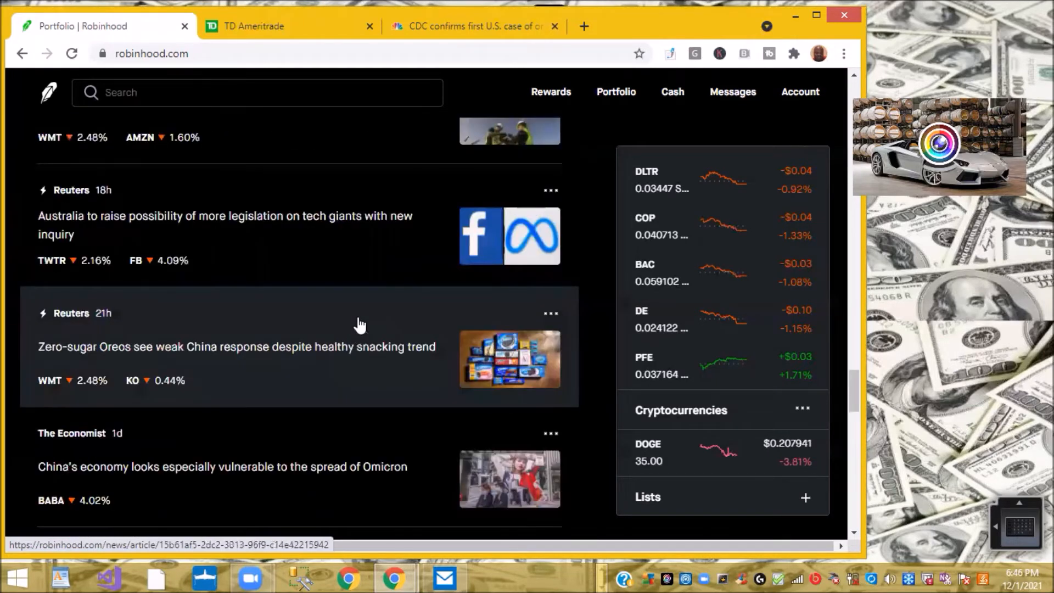
scroll("down", 3)
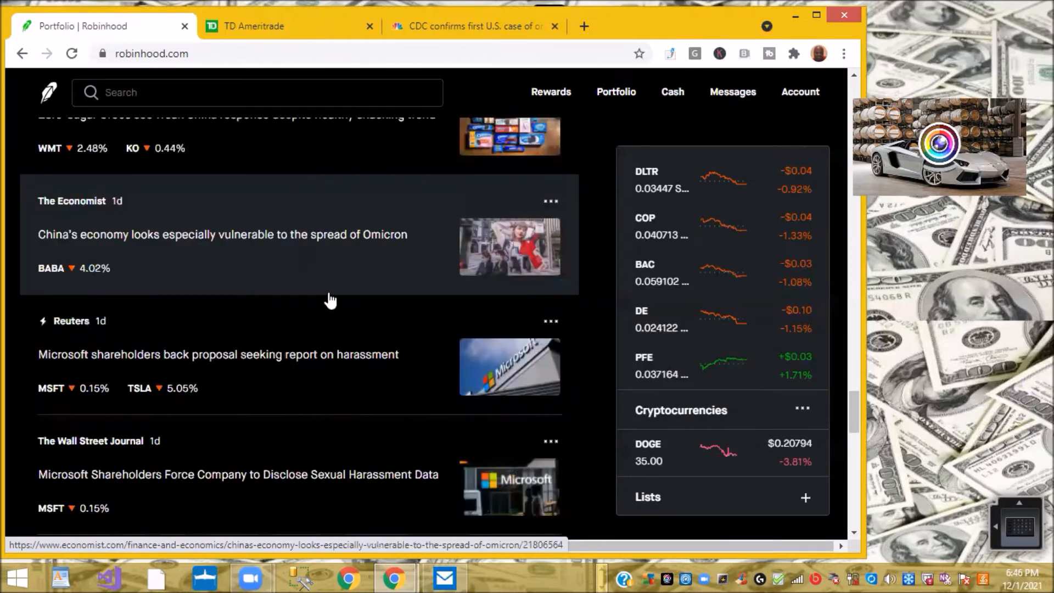
scroll("down", 3)
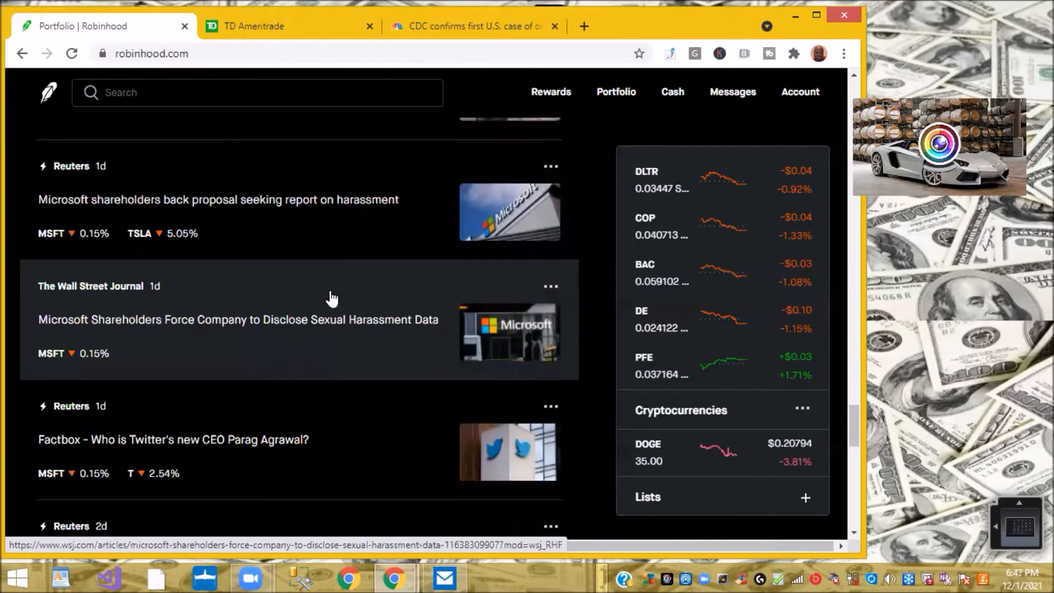
scroll("down", 3)
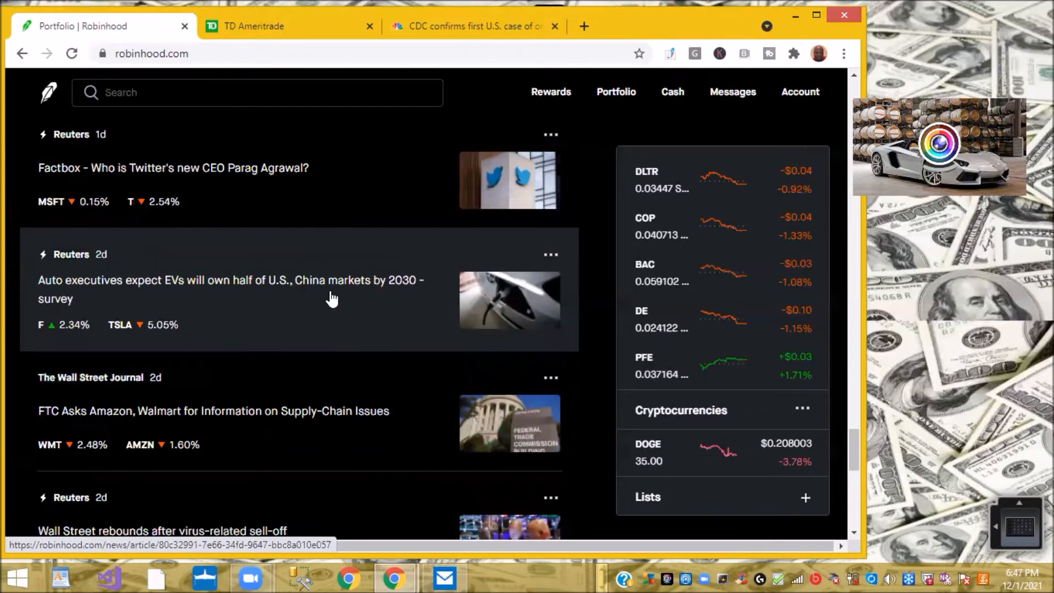
scroll("down", 3)
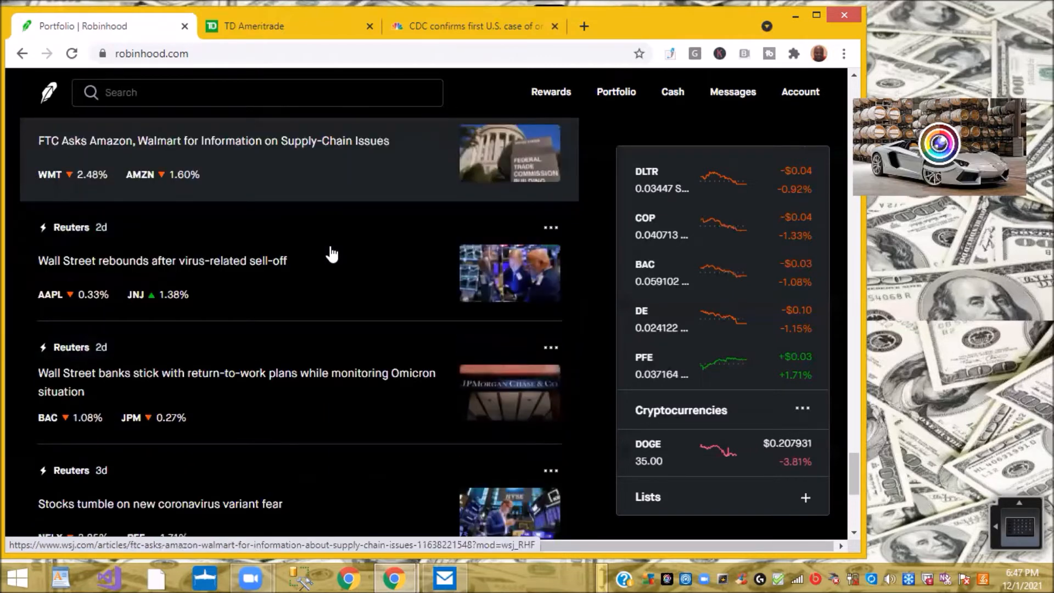
scroll("down", 3)
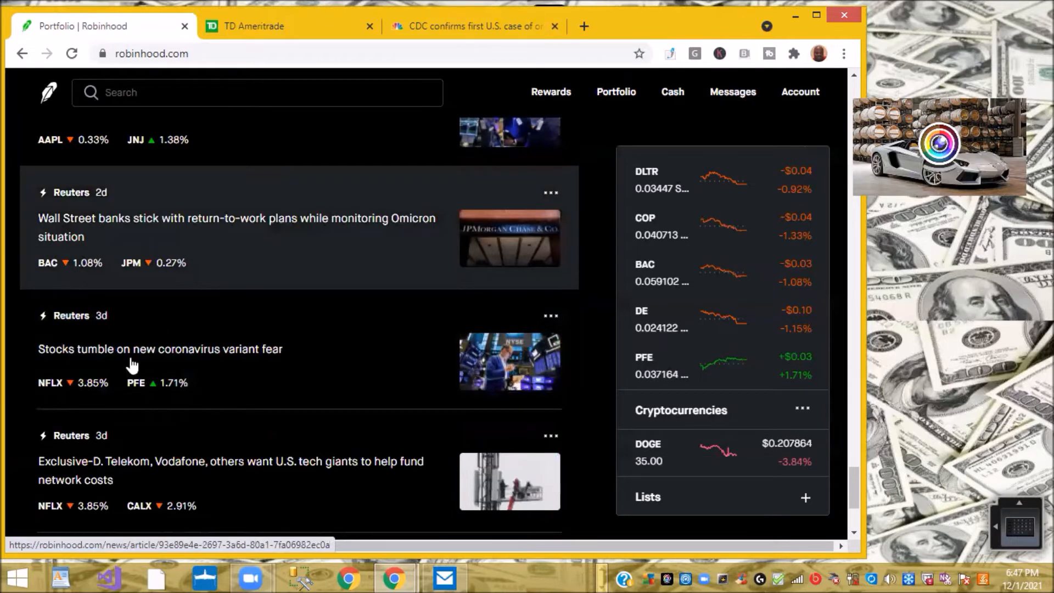
mouse_move(310, 350)
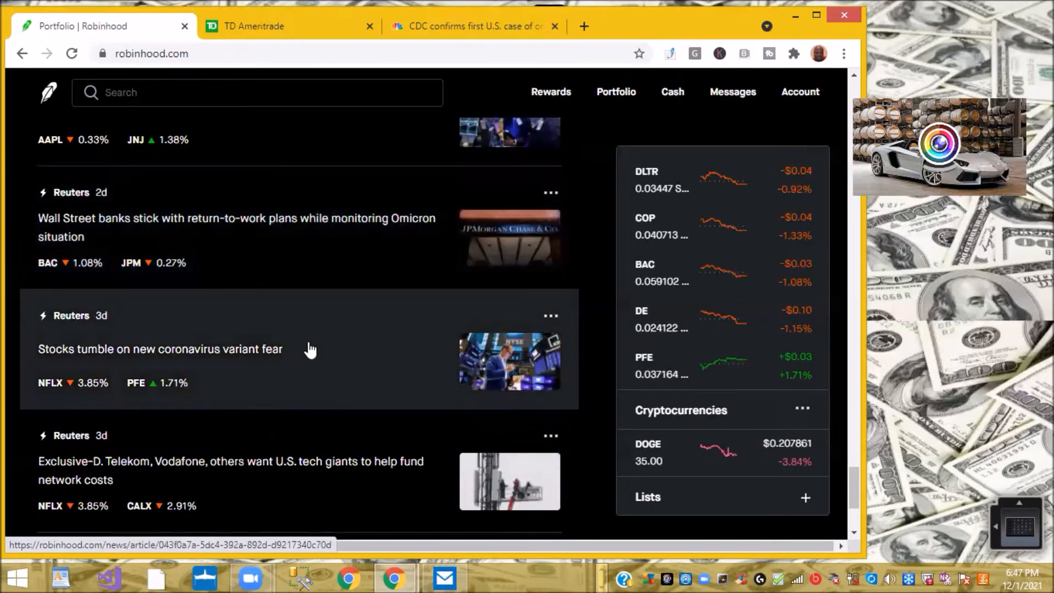
mouse_move(187, 389)
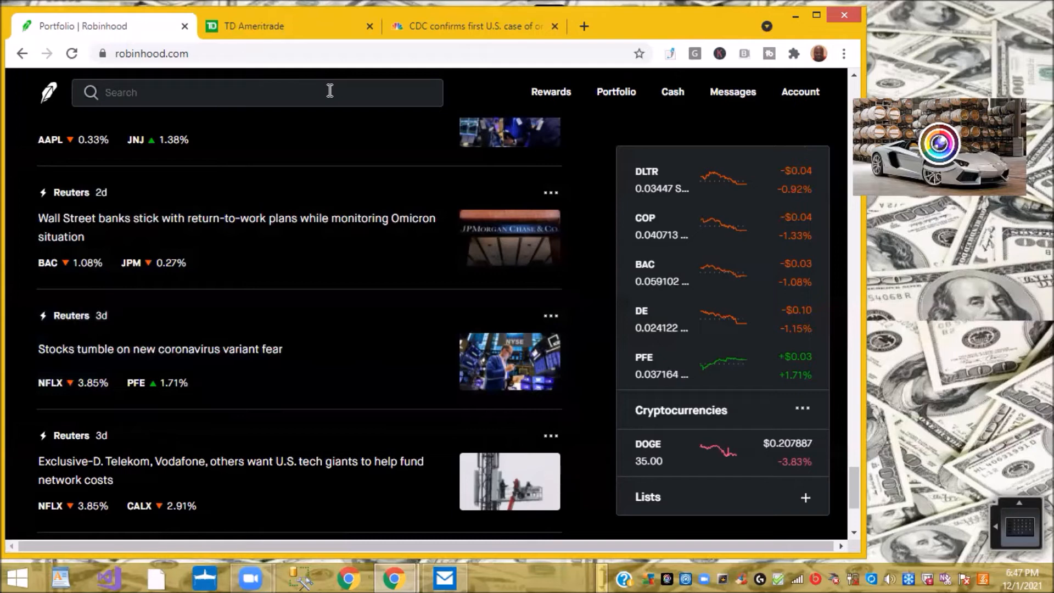
mouse_move(10, 45)
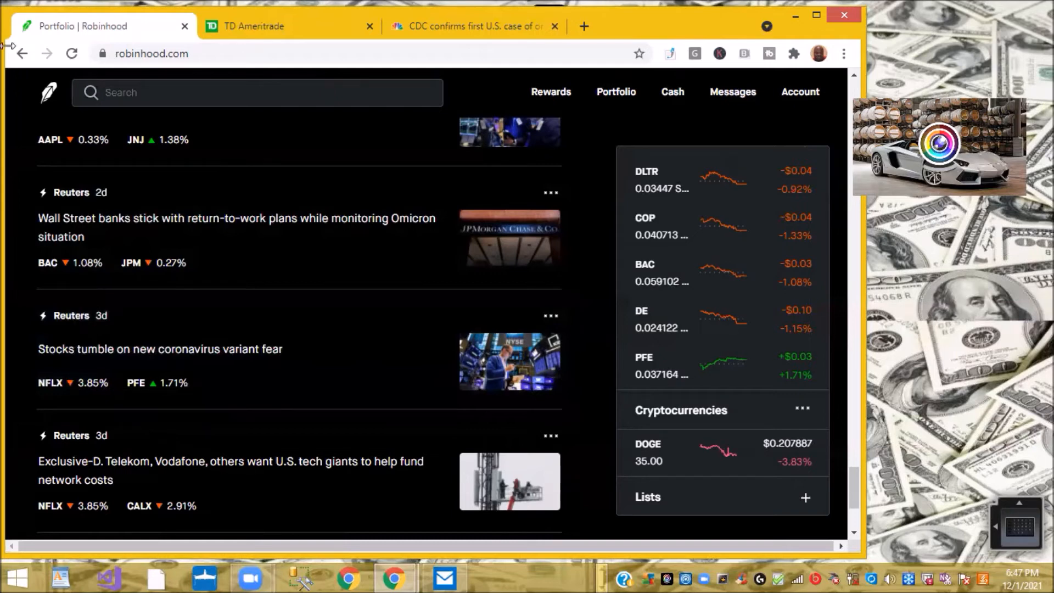
left_click(282, 26)
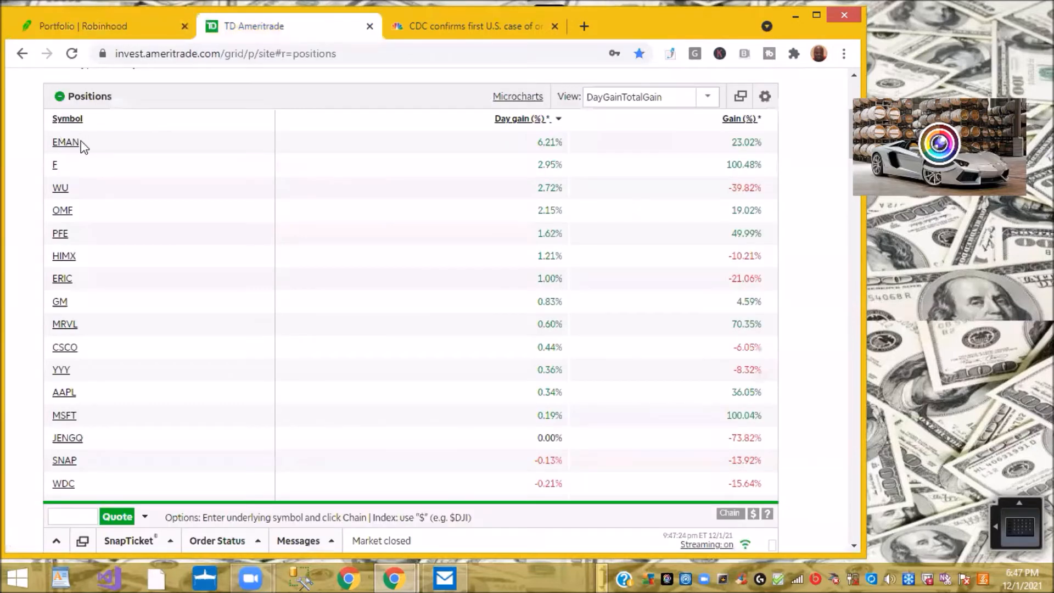
left_click(65, 141)
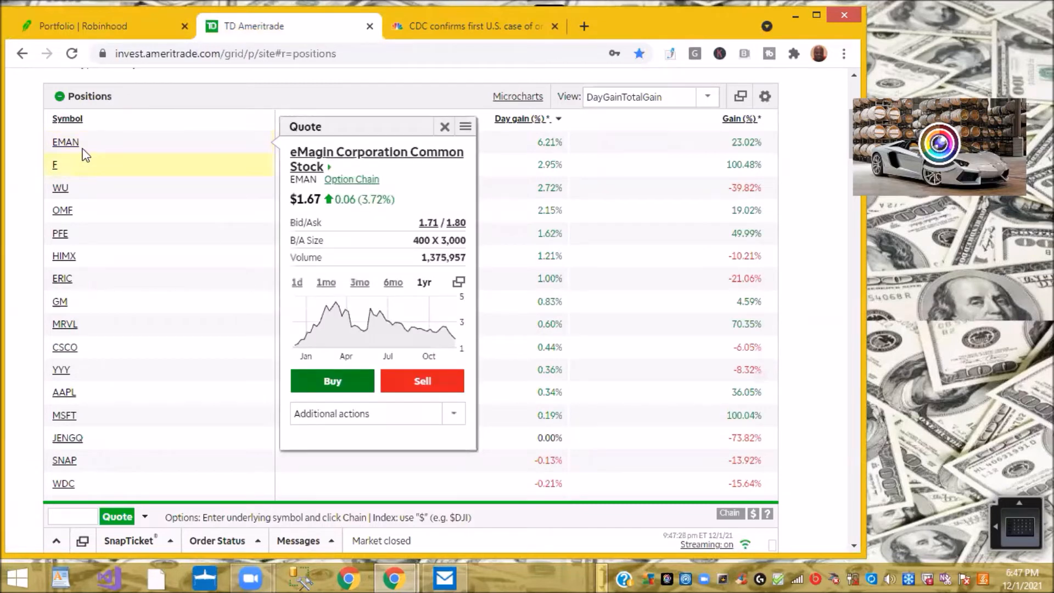
left_click(54, 165)
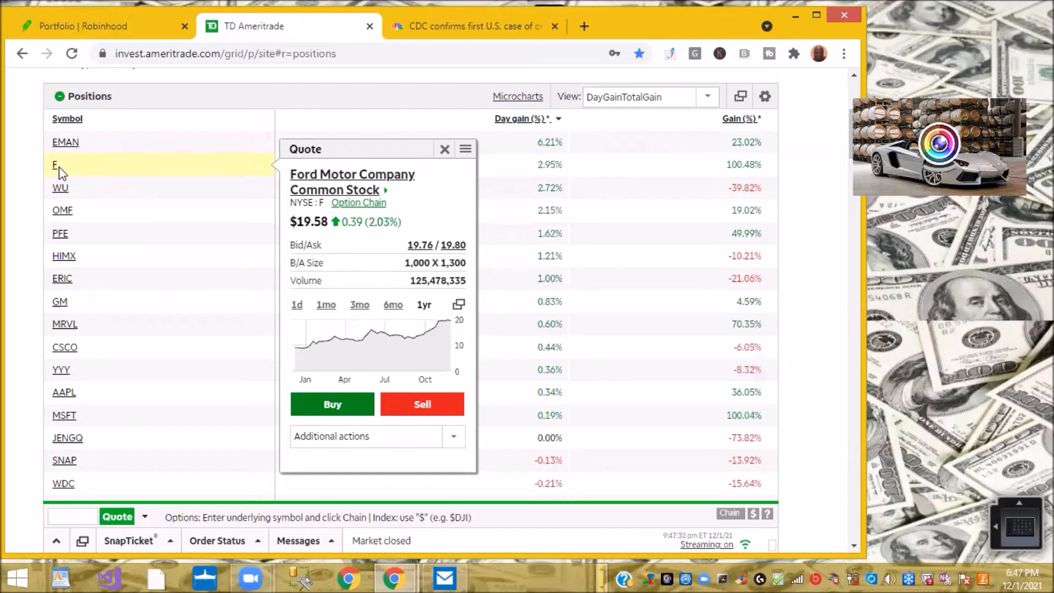
mouse_move(62, 191)
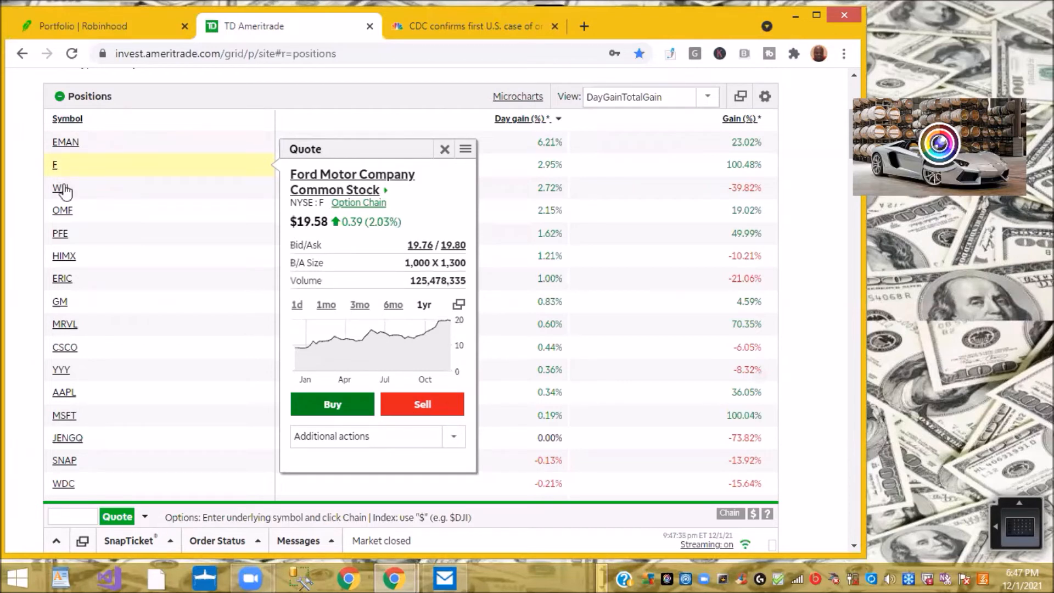
left_click(59, 188)
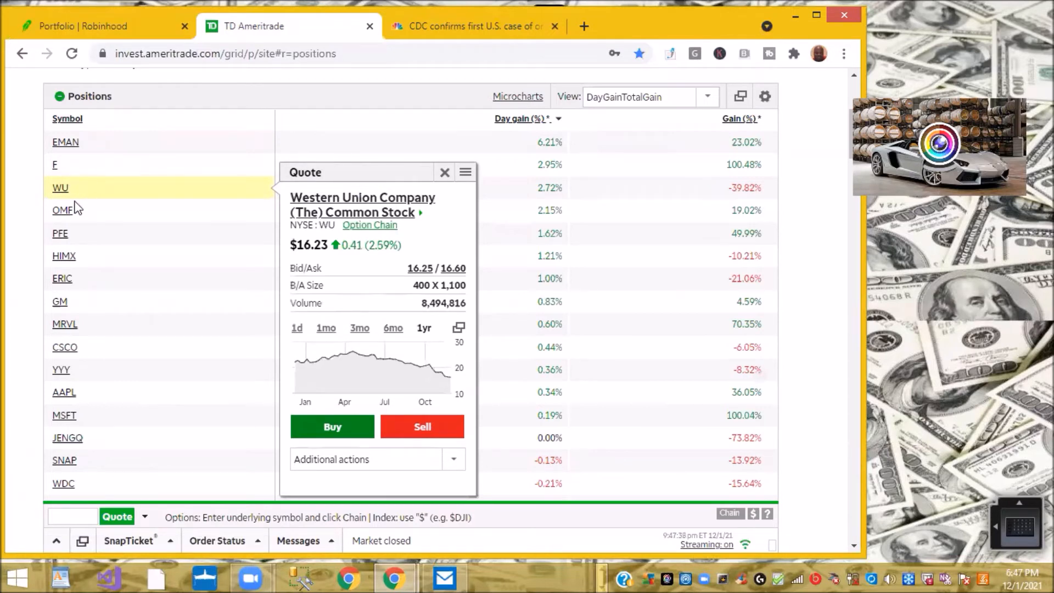
left_click(62, 210)
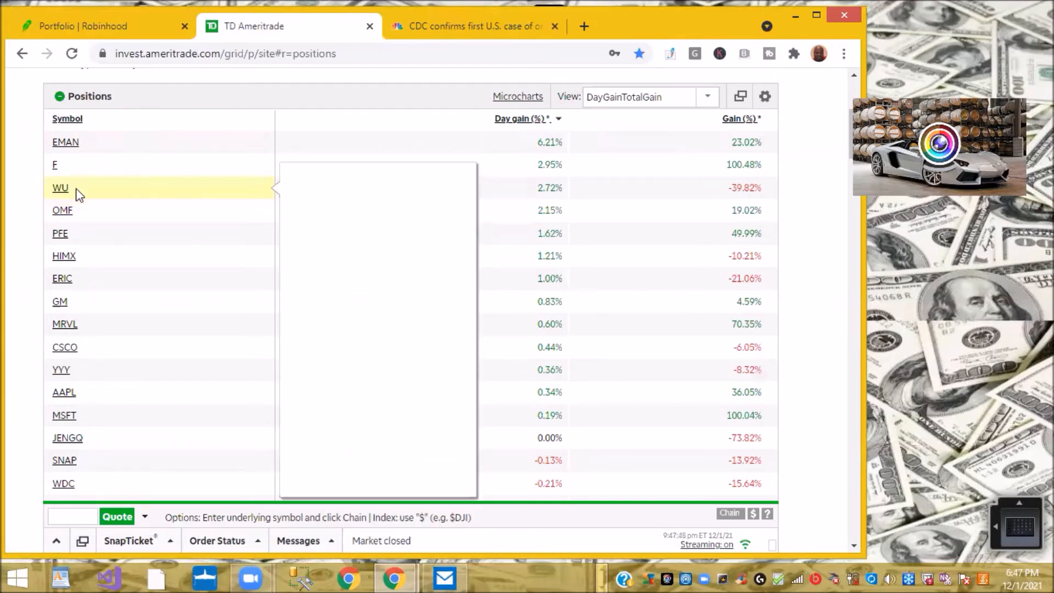
left_click(60, 187)
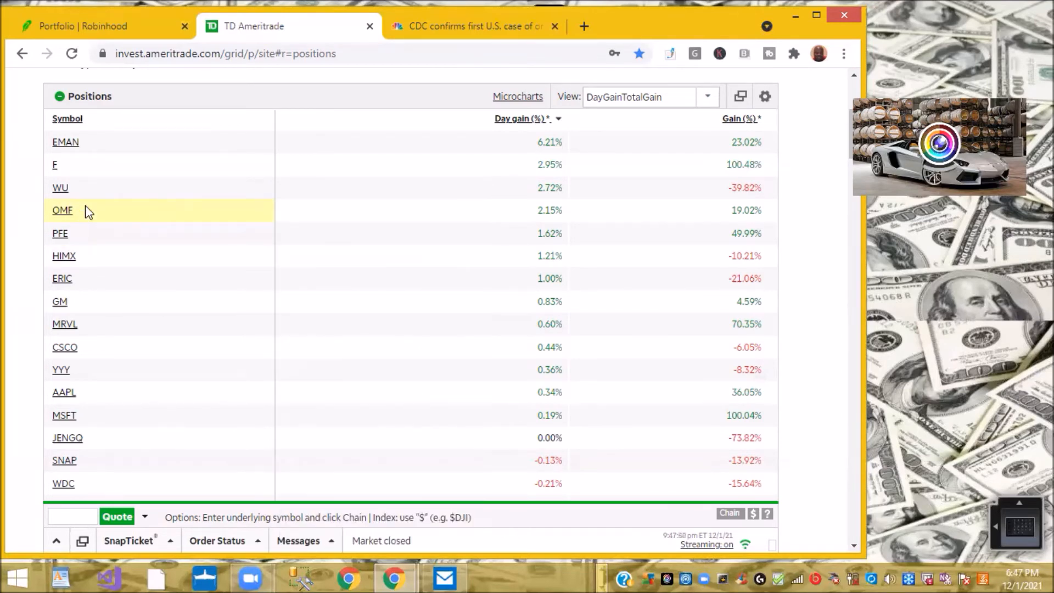
left_click(62, 210)
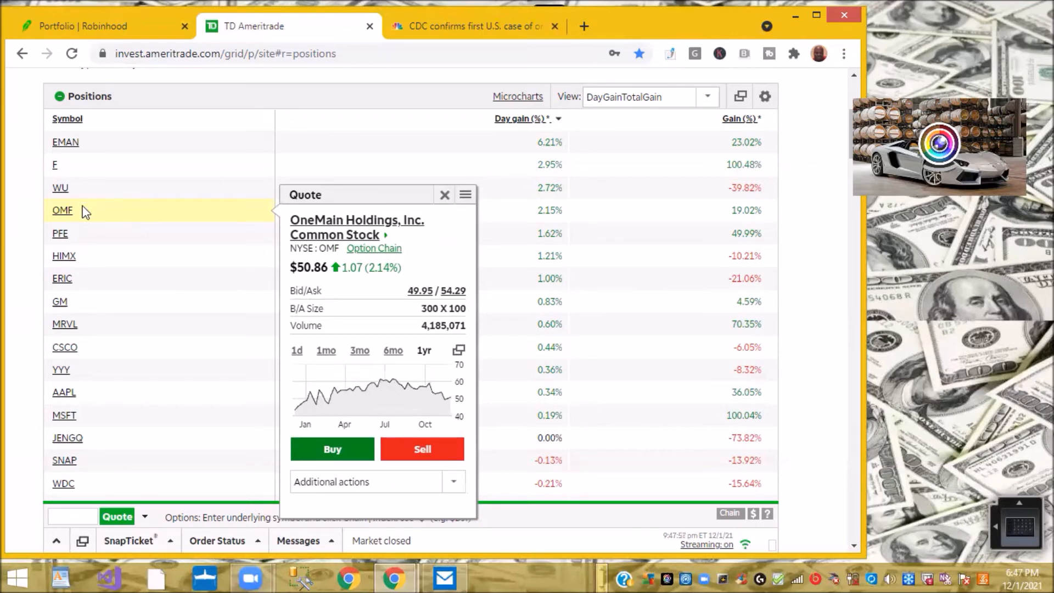
mouse_move(72, 243)
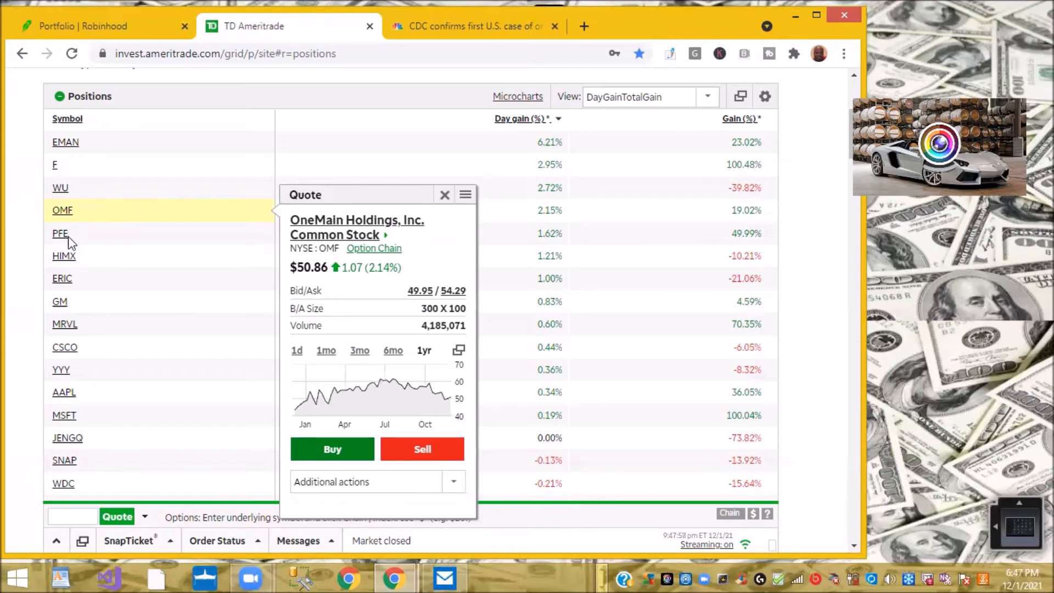
left_click(60, 233)
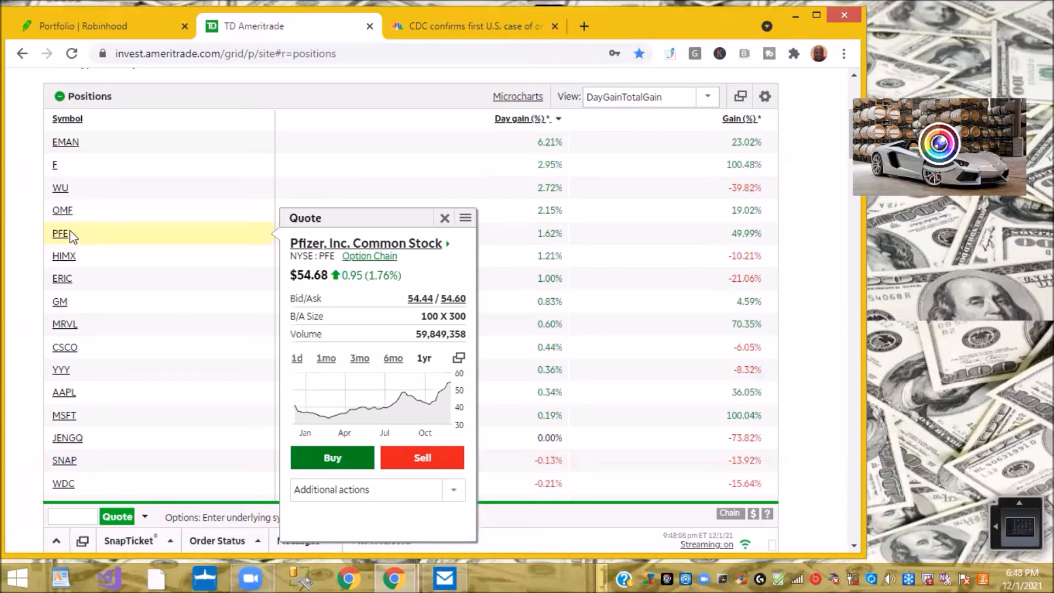
left_click(444, 217)
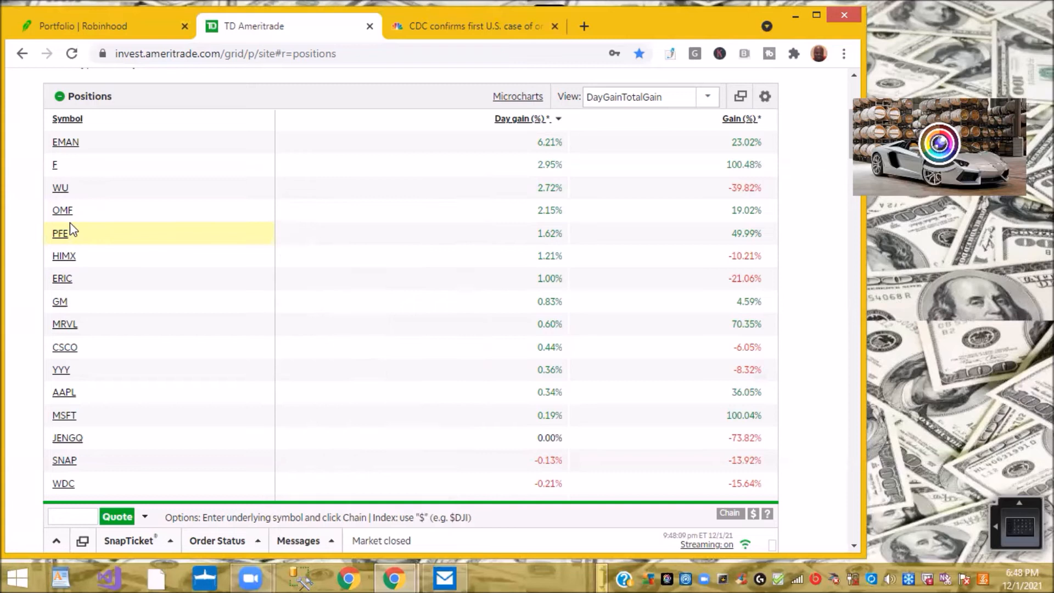
mouse_move(191, 197)
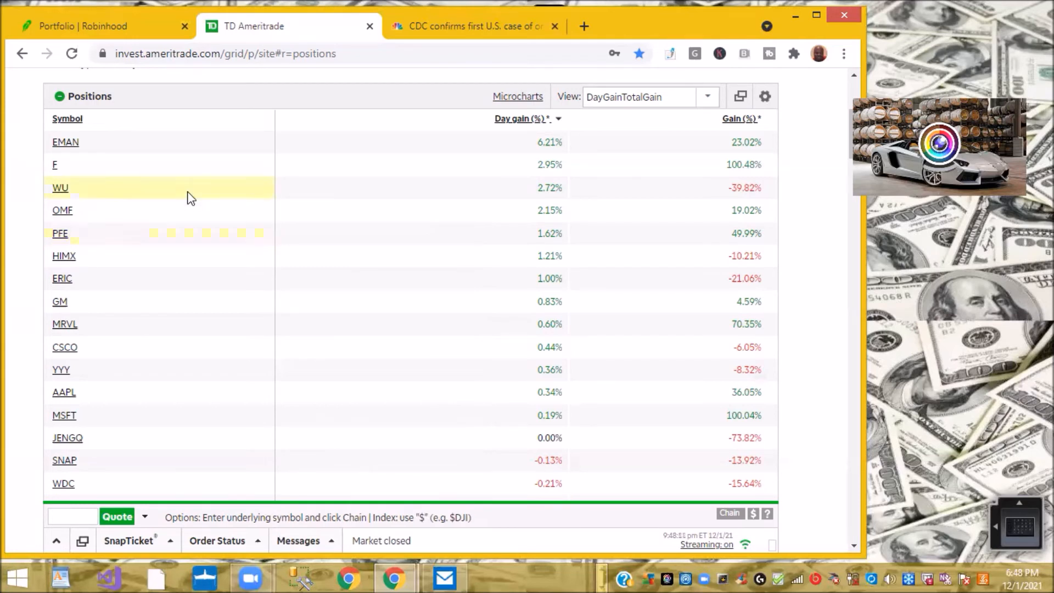
left_click(60, 188)
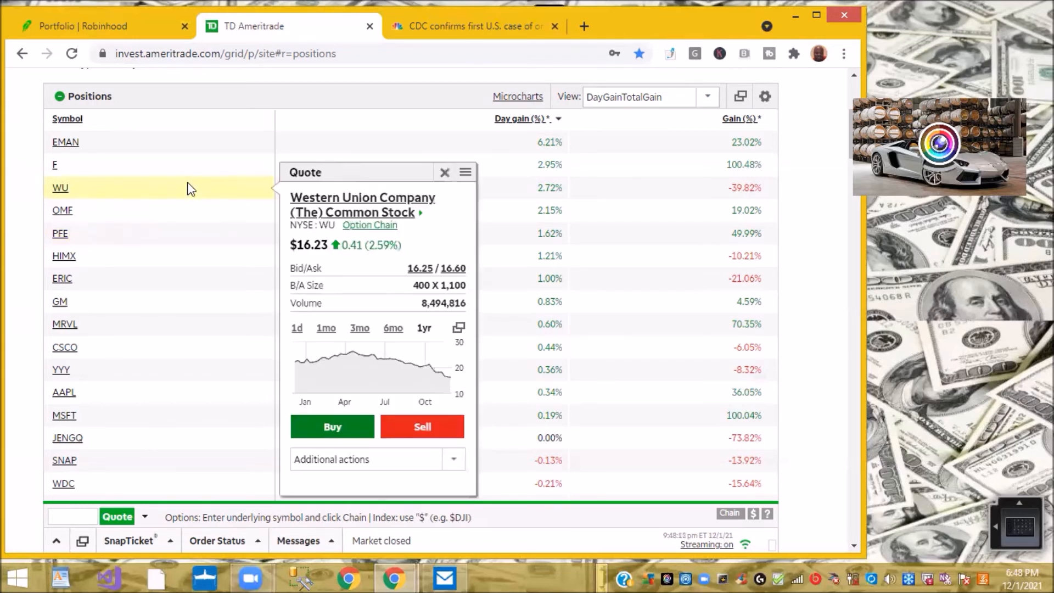
mouse_move(191, 185)
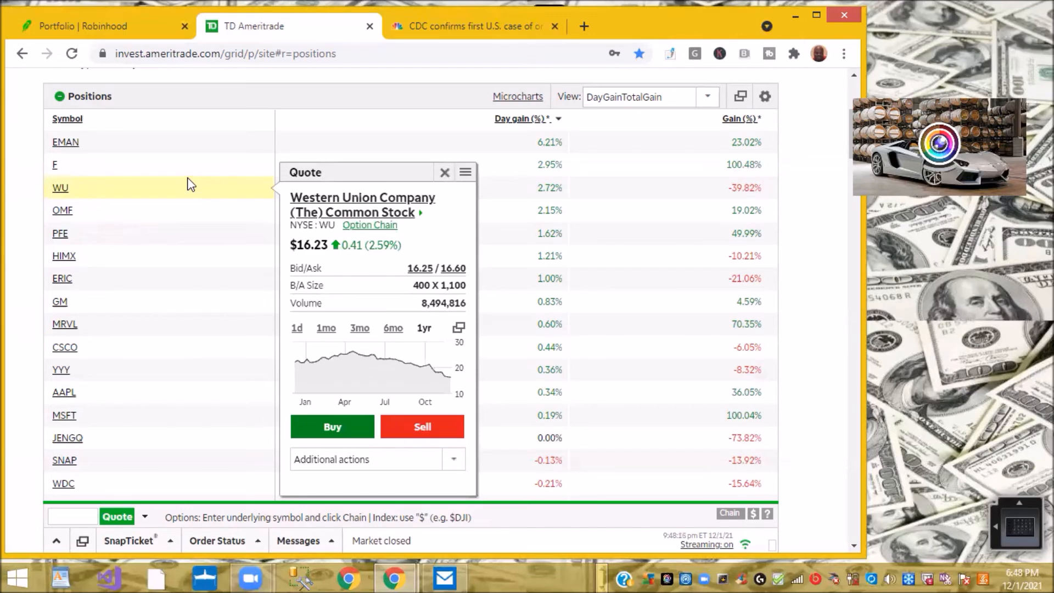
mouse_move(188, 174)
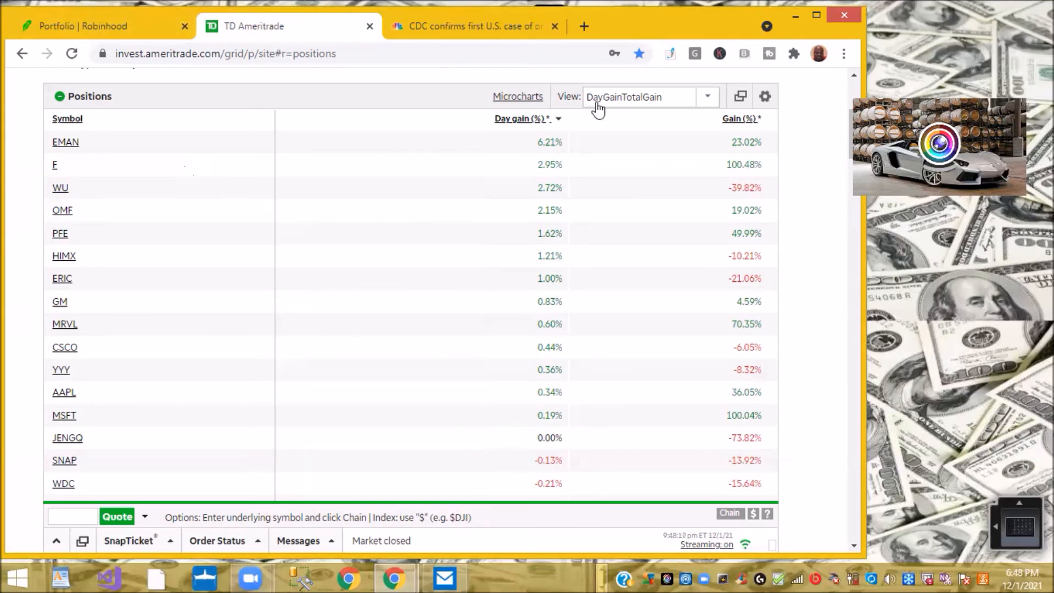
mouse_move(650, 177)
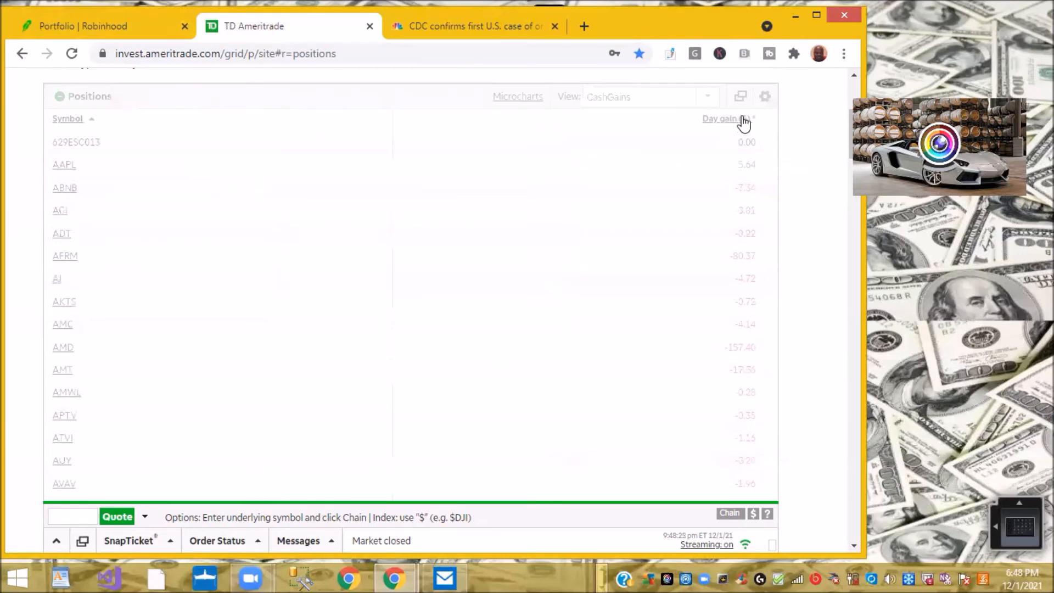
Step: Sort positions by Day gain ($) descending with Ford first at $37.50 and check its quote
left_click(719, 119)
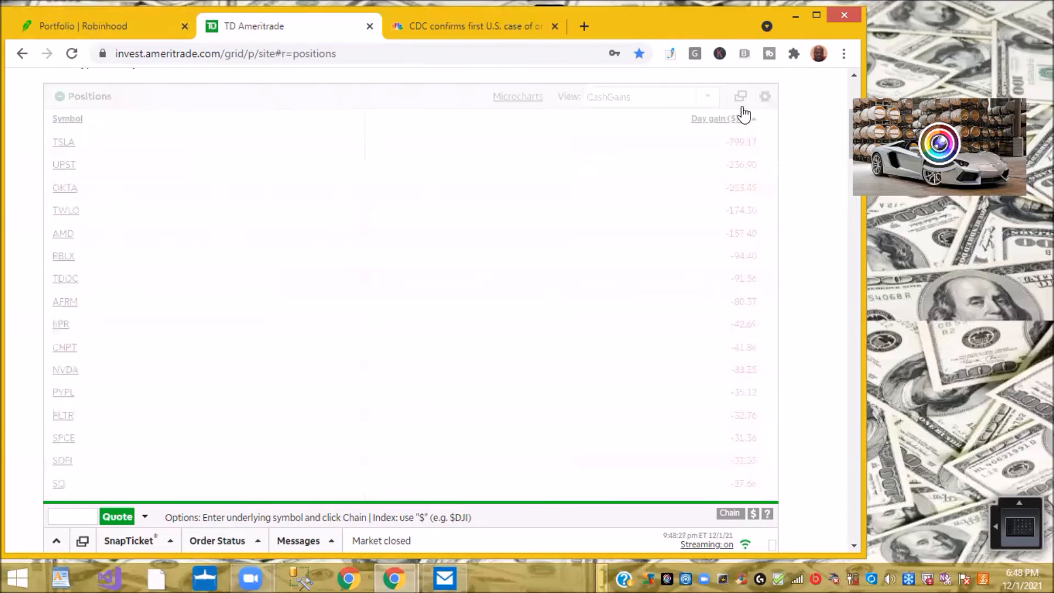
left_click(711, 118)
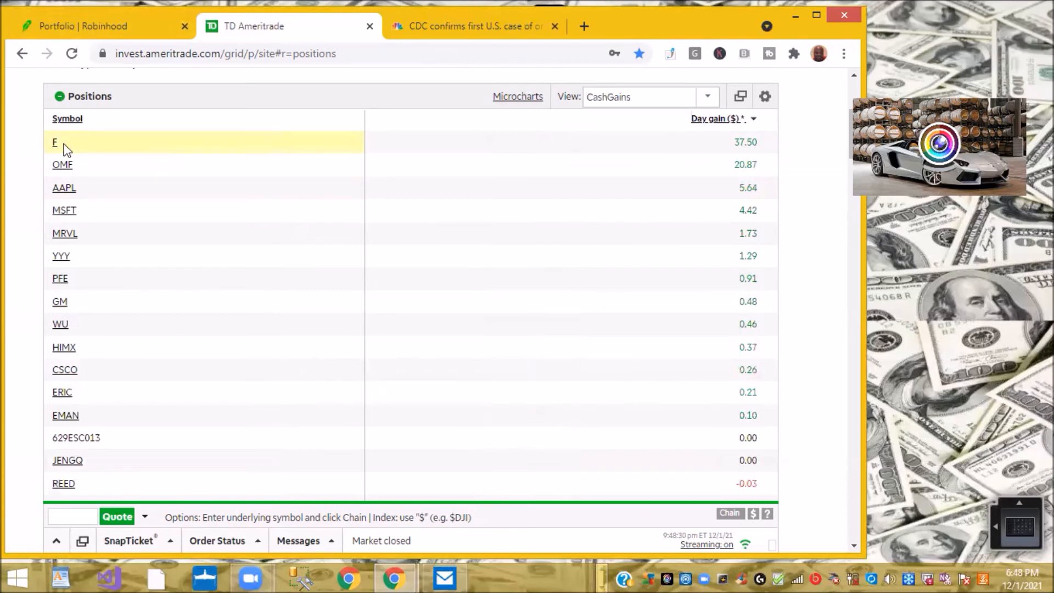
left_click(55, 142)
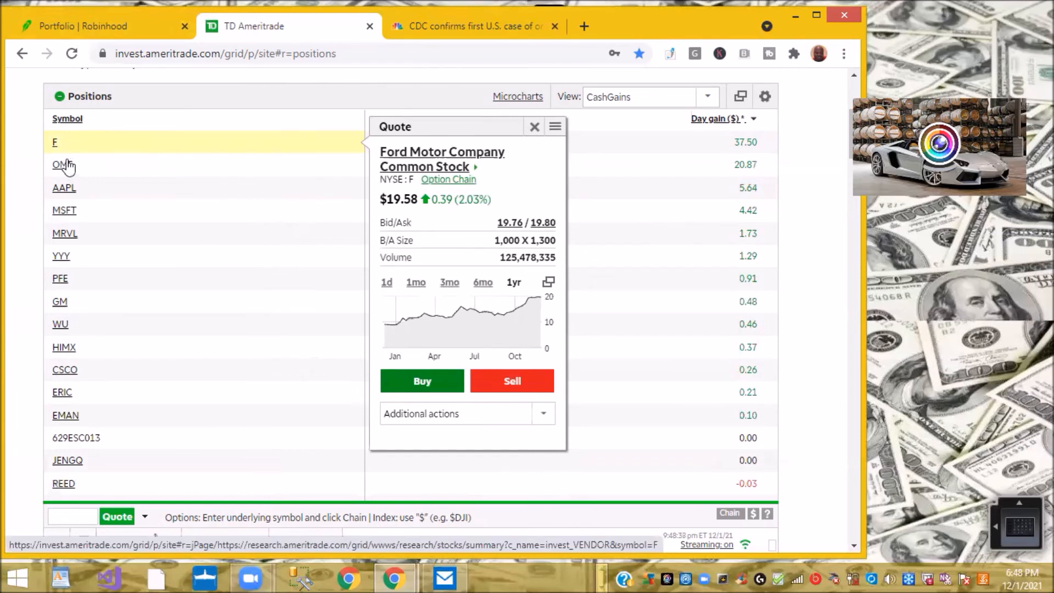
left_click(62, 164)
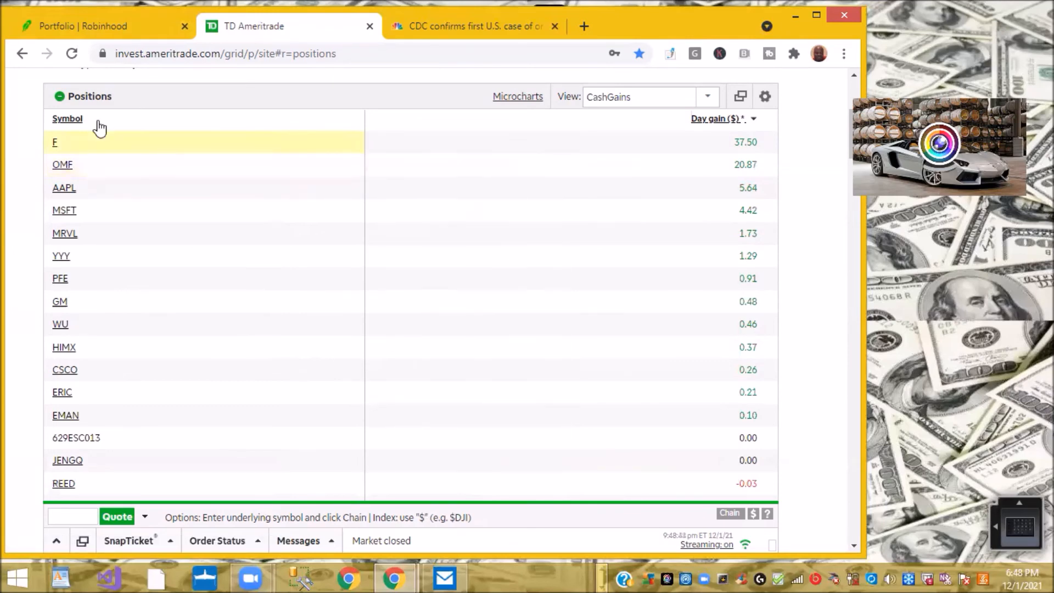
left_click(101, 27)
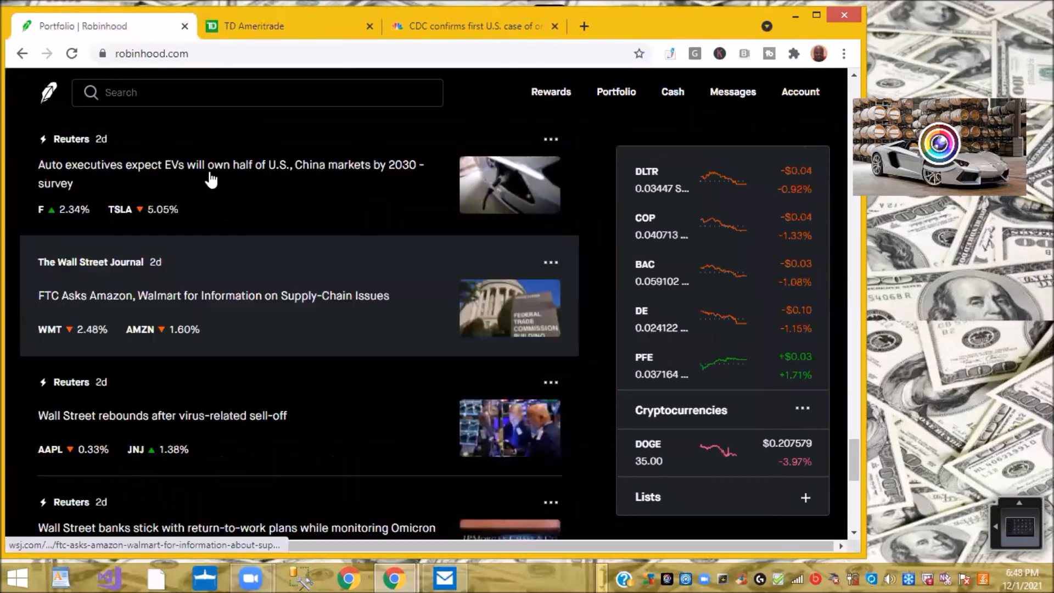
scroll("down", 3)
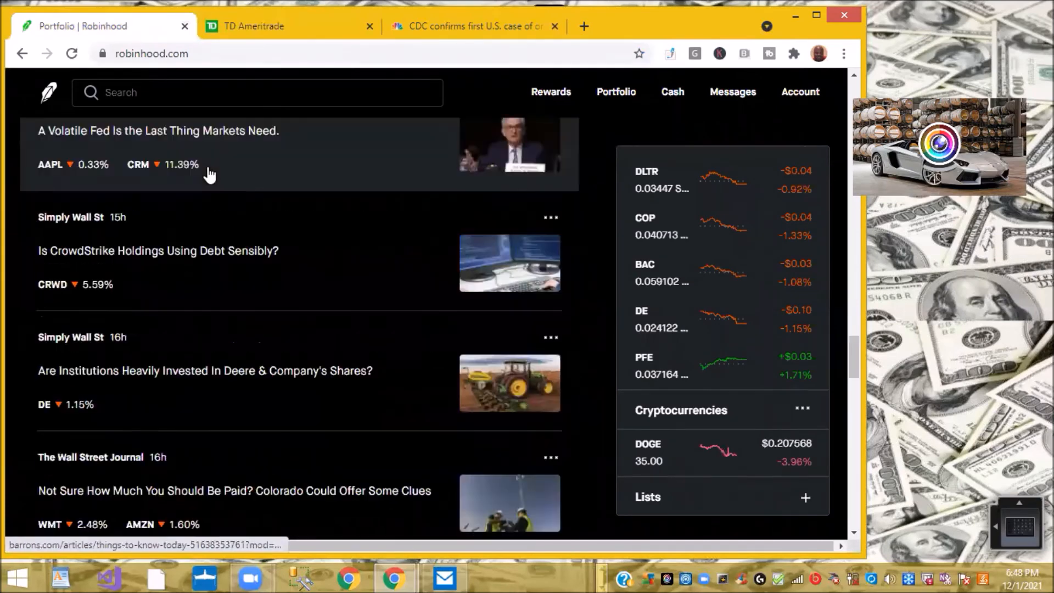
scroll("up", 3)
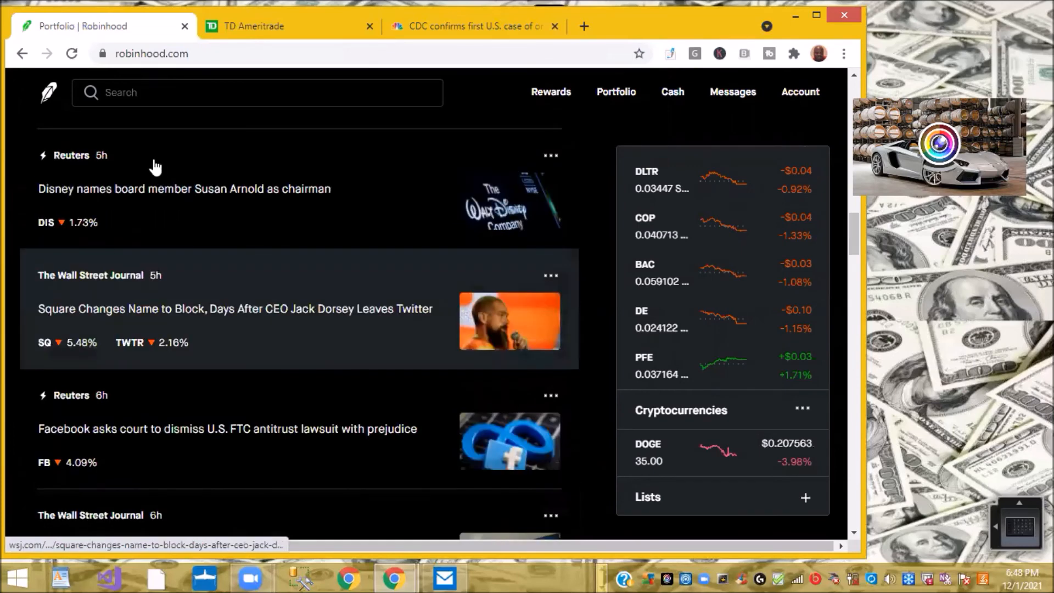
scroll("up", 3)
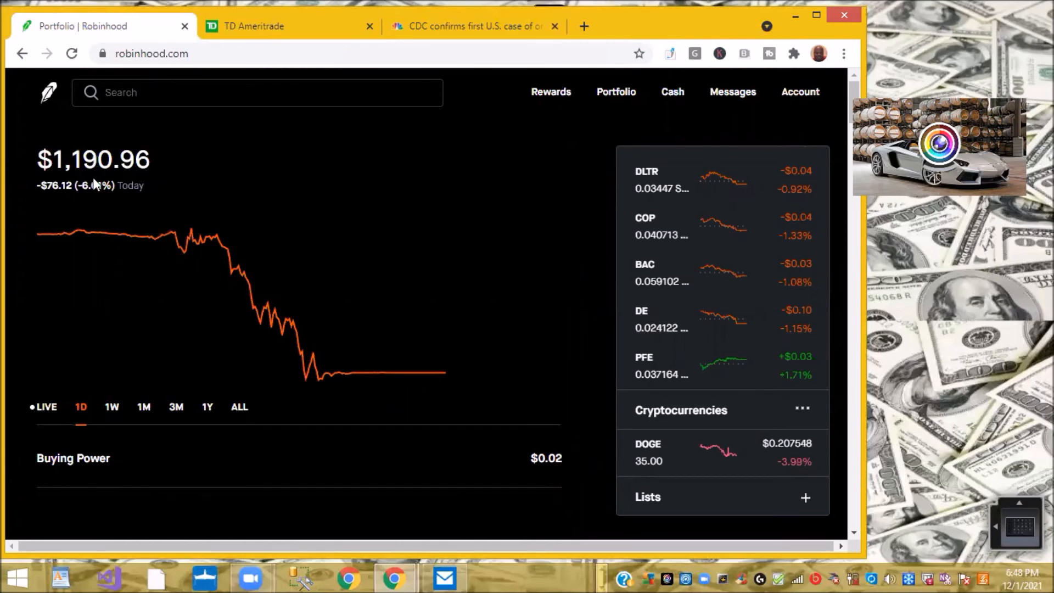
mouse_move(96, 206)
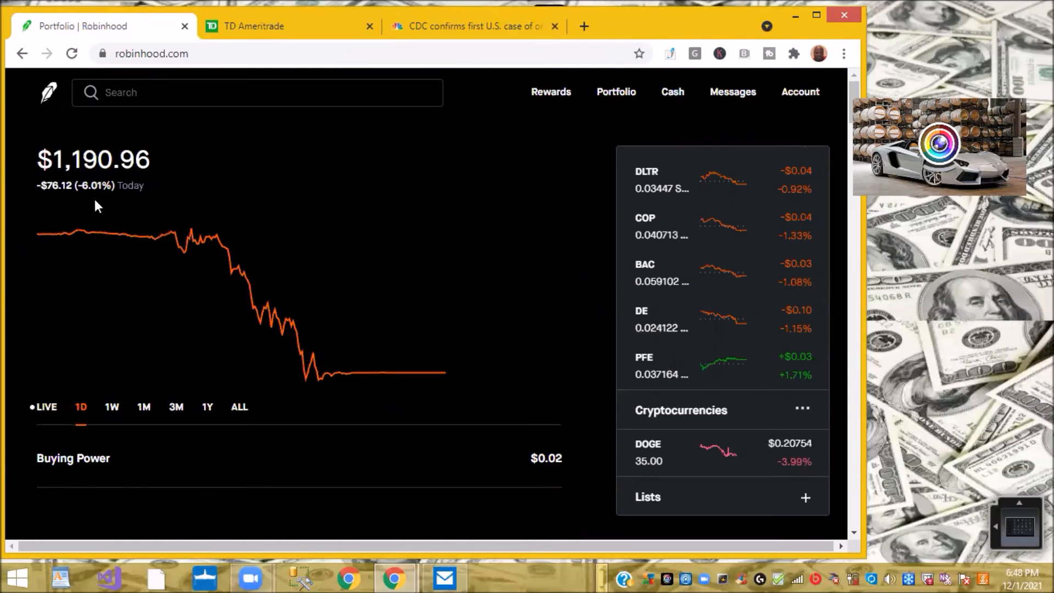
mouse_move(511, 191)
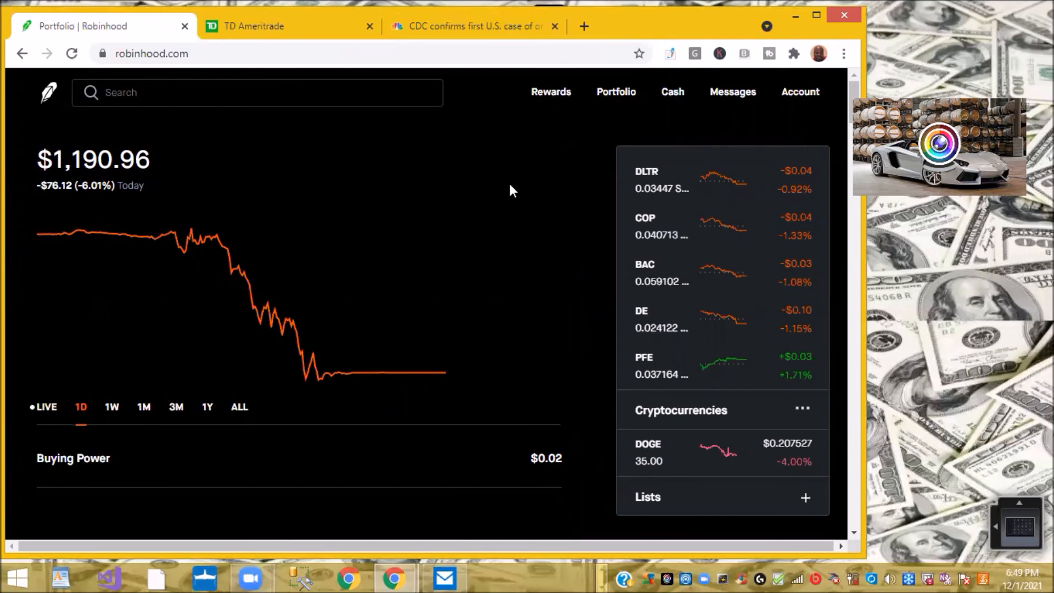
mouse_move(511, 127)
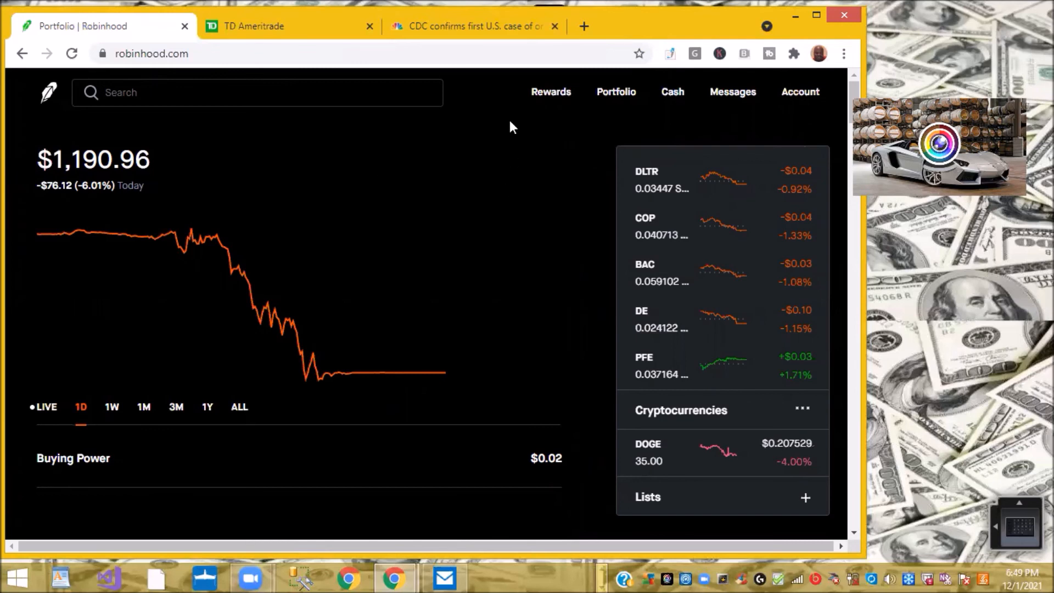